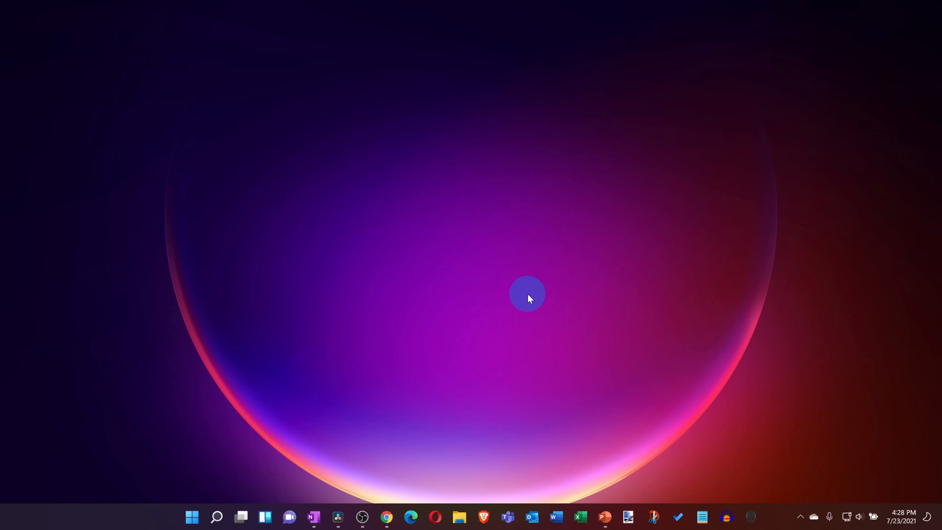
Show the widgets board from the taskbar and browse down past weather and stocks to the news feed.
{"action": "left_click", "coordinate": [266, 517]}
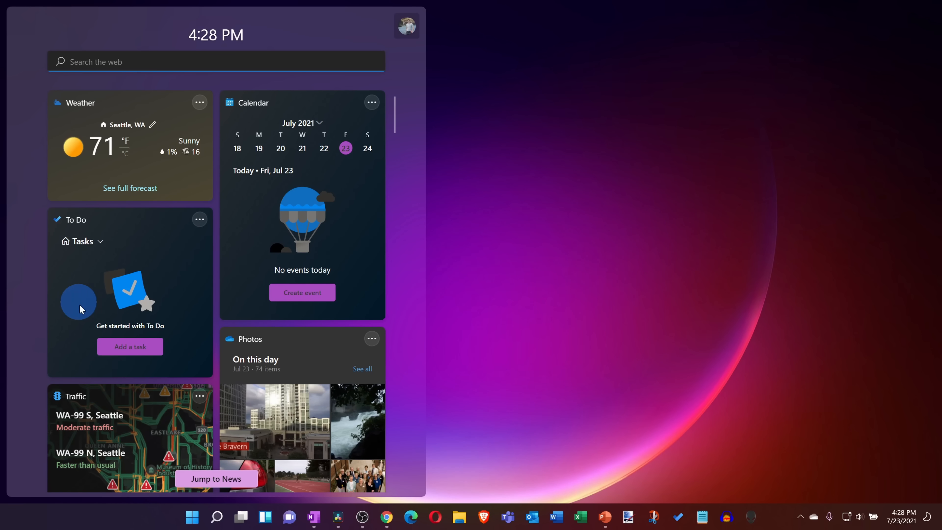
{"action": "scroll", "scroll_direction": "down", "scroll_amount": 3}
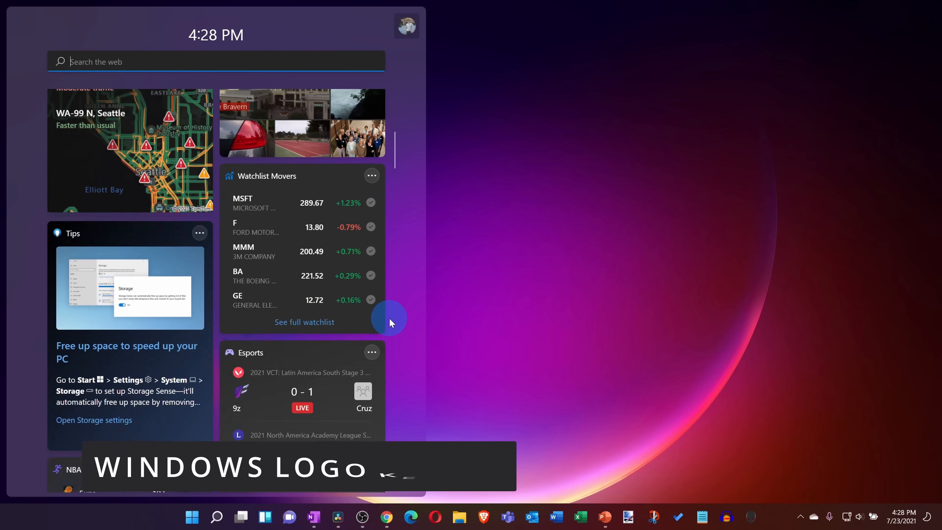
{"action": "scroll", "scroll_direction": "down", "scroll_amount": 3}
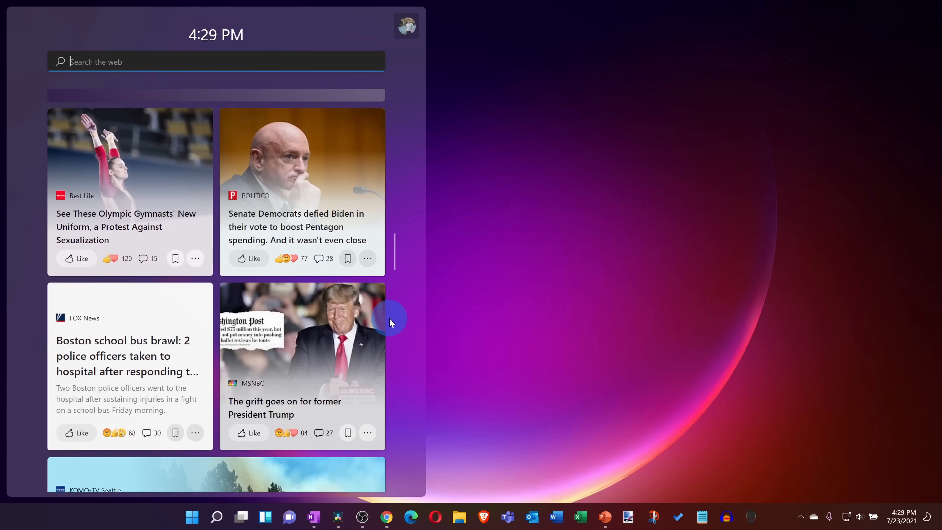
{"action": "scroll", "scroll_direction": "down", "scroll_amount": 3}
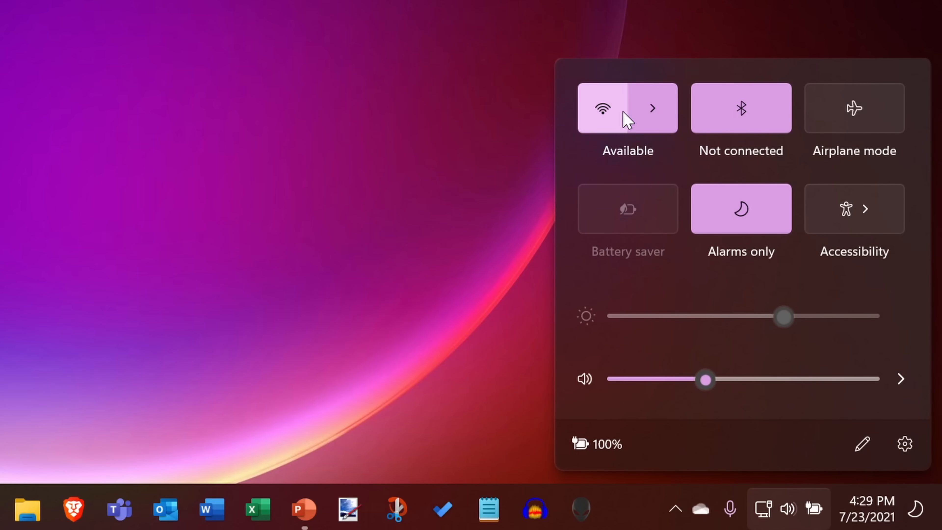
Dismiss Quick Settings and show Notifications with the July 2021 calendar from the taskbar clock.
{"action": "left_click", "coordinate": [457, 93]}
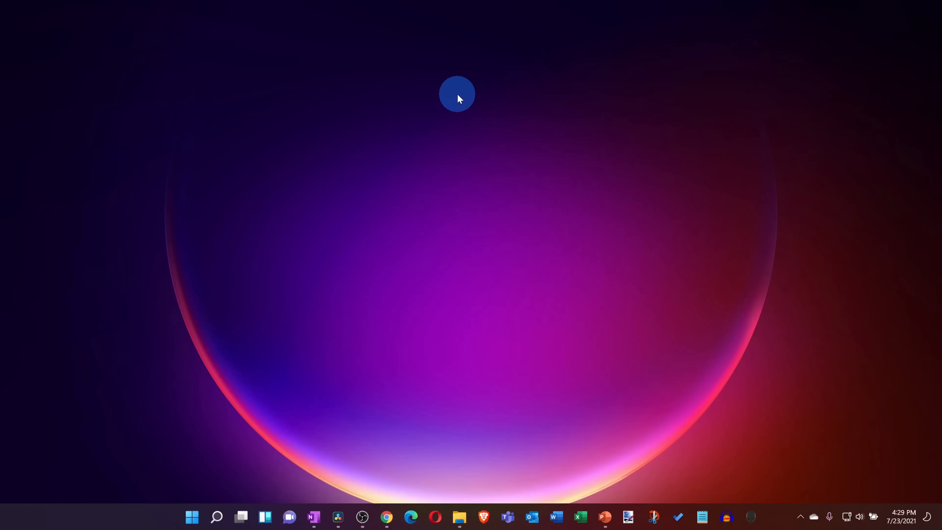
{"action": "left_click", "coordinate": [902, 520]}
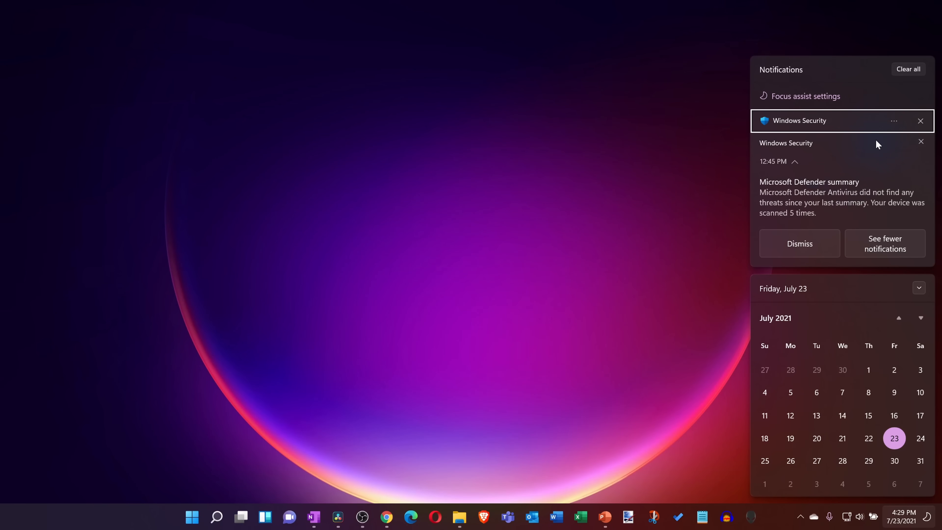
{"action": "left_click", "coordinate": [240, 517]}
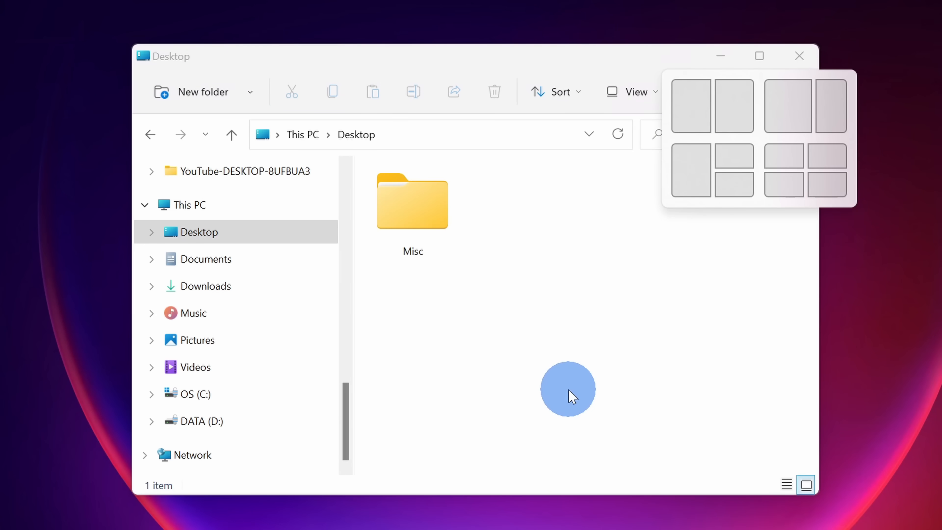
{"action": "mouse_move", "coordinate": [852, 167]}
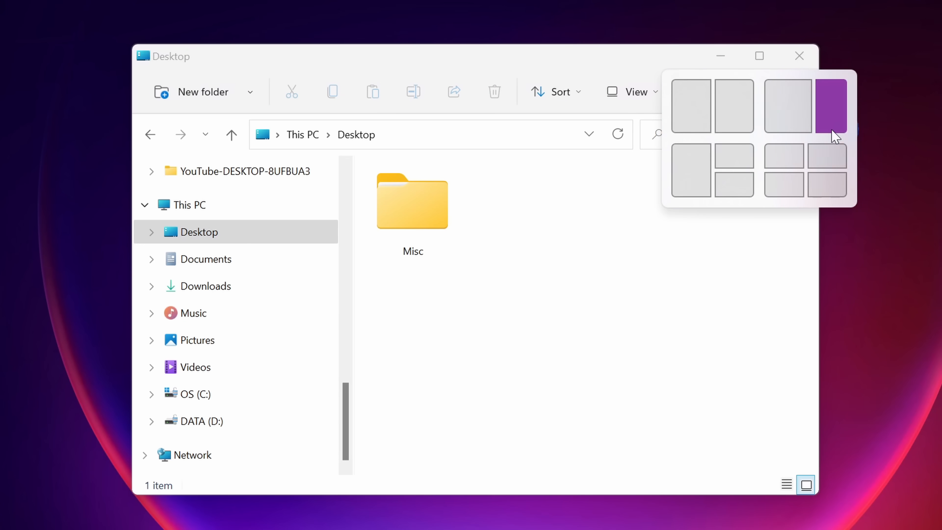
{"action": "mouse_move", "coordinate": [742, 63]}
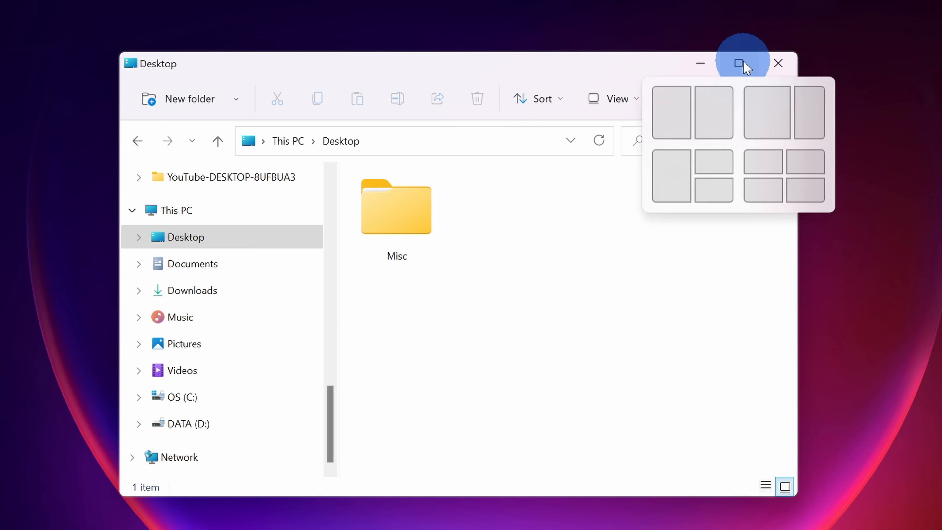
{"action": "mouse_move", "coordinate": [718, 86]}
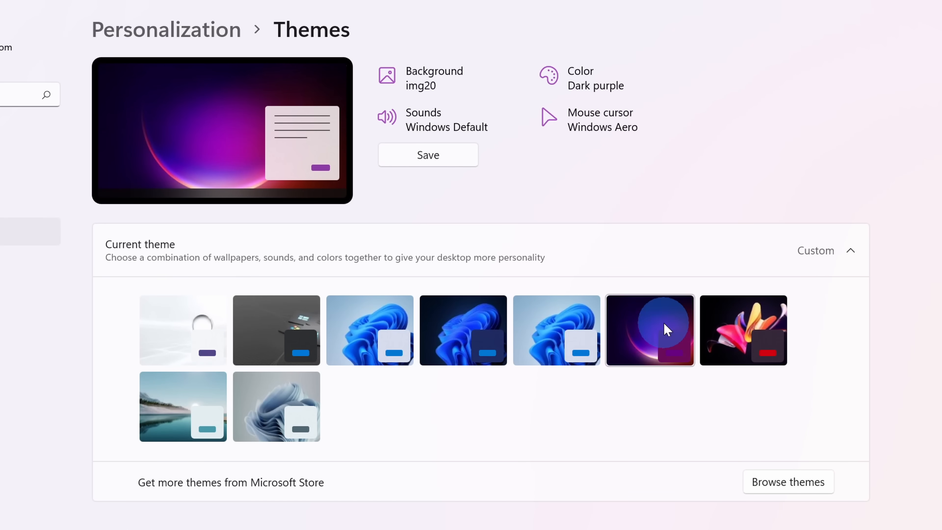
{"action": "mouse_move", "coordinate": [679, 334]}
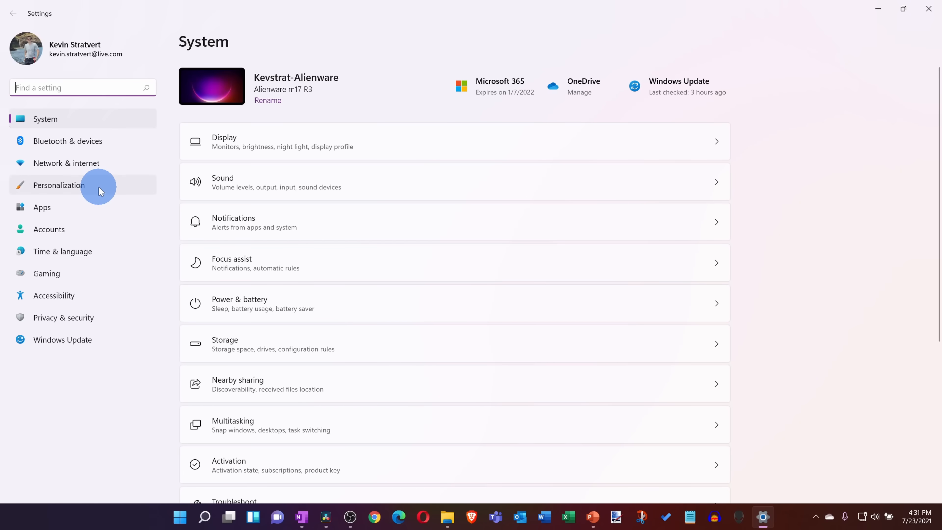
Go to Personalization in Settings and show the Themes page.
{"action": "left_click", "coordinate": [59, 185]}
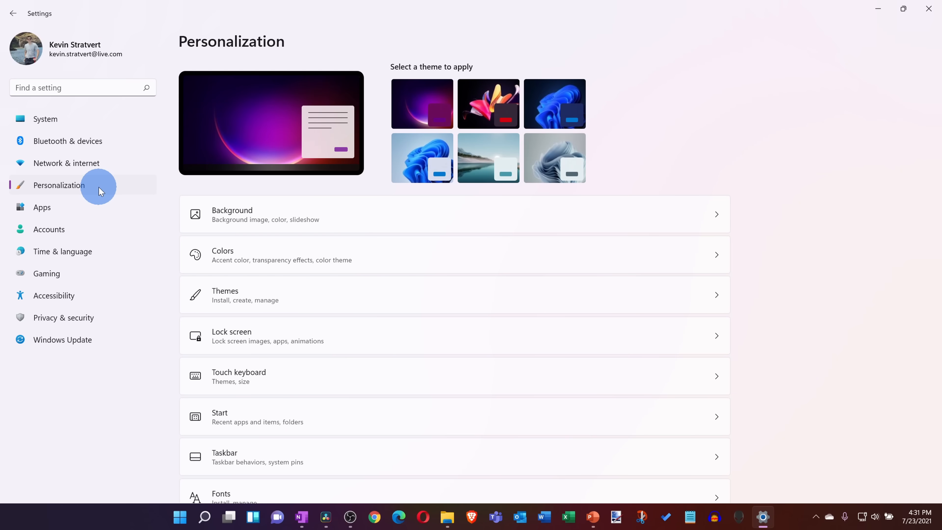
{"action": "left_click", "coordinate": [225, 295]}
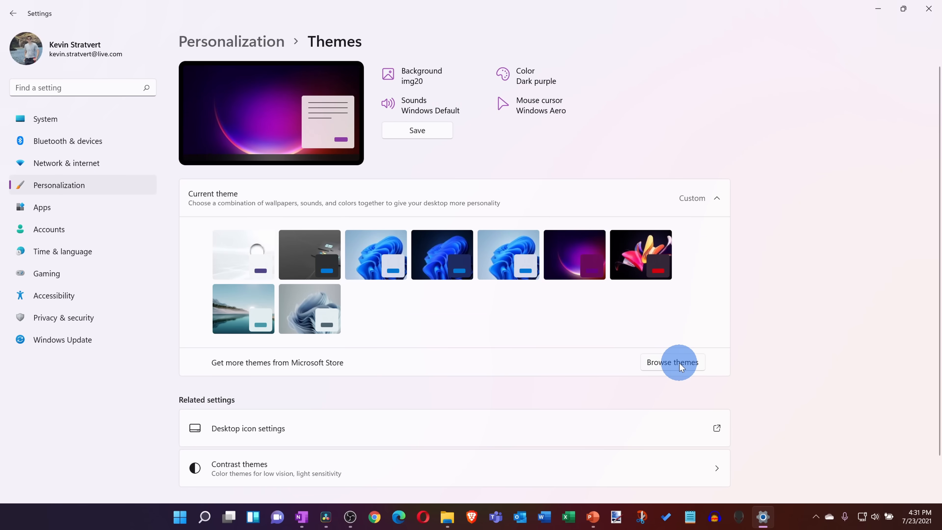
Browse more themes in Microsoft Store and view the Mountain Dwellings theme screenshots.
{"action": "left_click", "coordinate": [672, 362]}
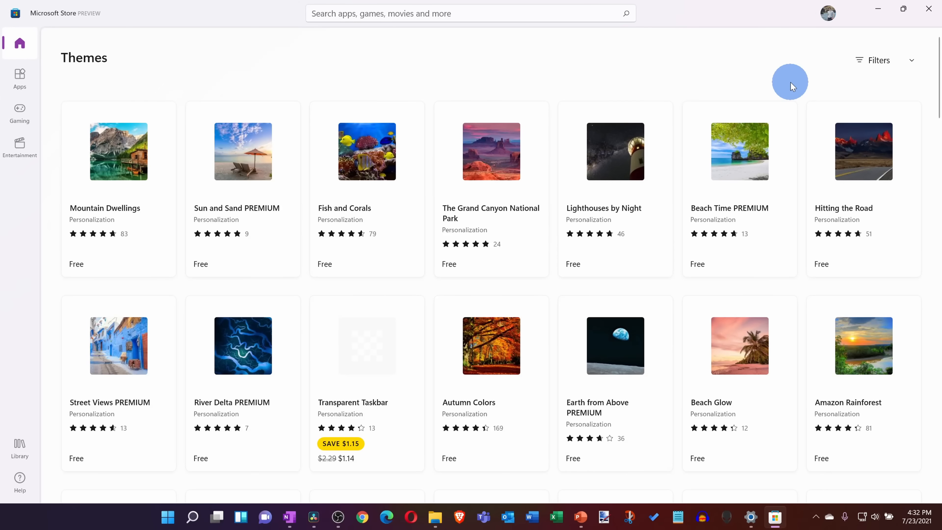
{"action": "scroll", "scroll_direction": "down", "scroll_amount": 3}
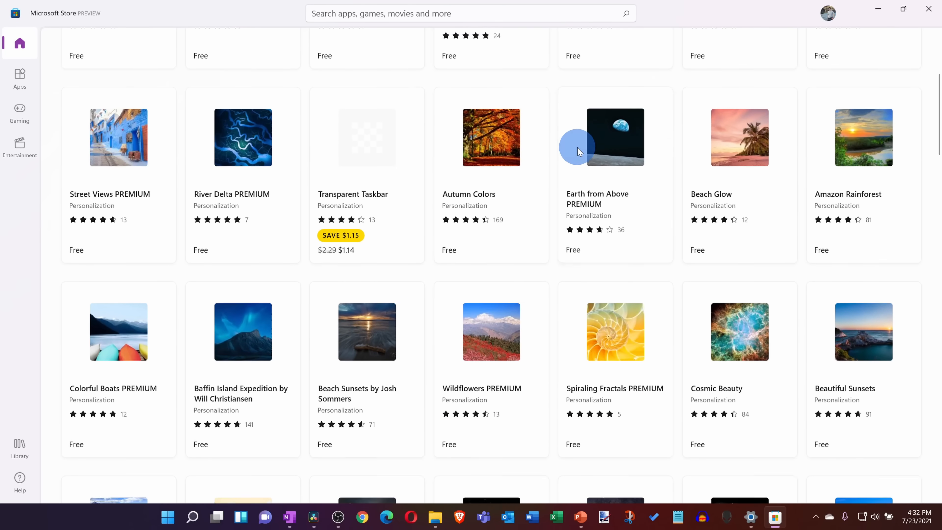
{"action": "scroll", "scroll_direction": "down", "scroll_amount": 3}
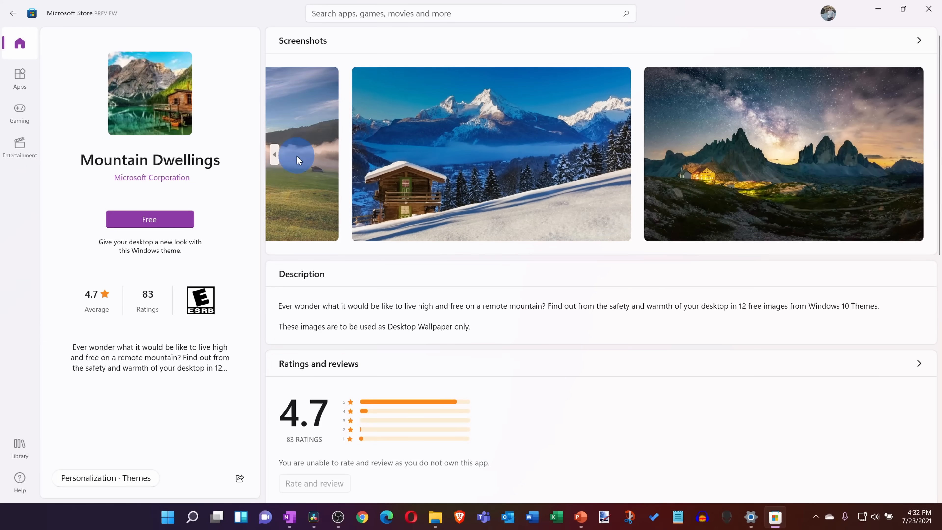
{"action": "left_click", "coordinate": [275, 154]}
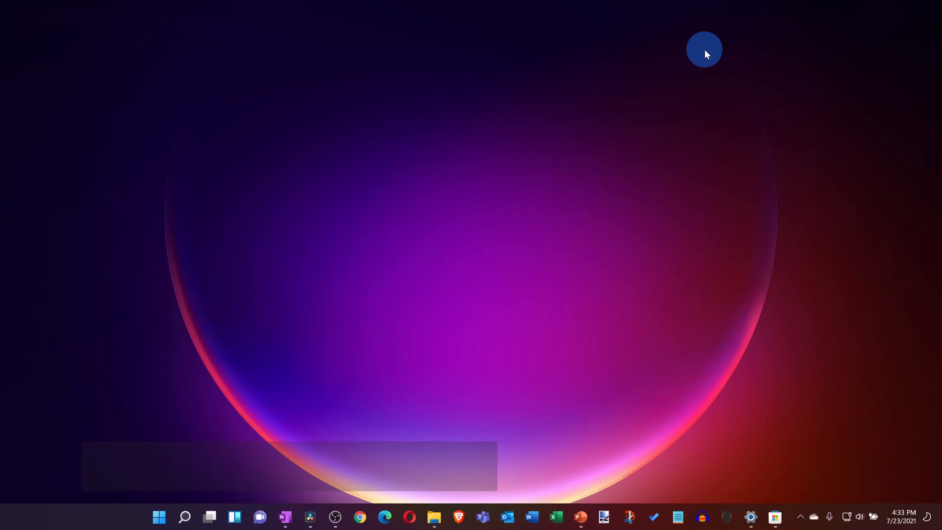
Bring up Task Manager with Ctrl+Shift+Esc, then show the desktop context menu.
{"action": "key", "text": "ctrl+shift+esc"}
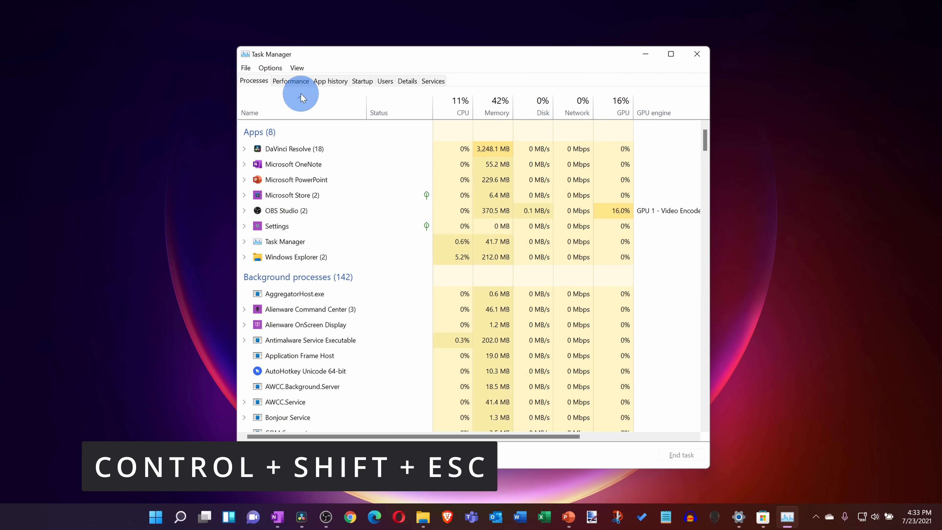
{"action": "right_click", "coordinate": [406, 114]}
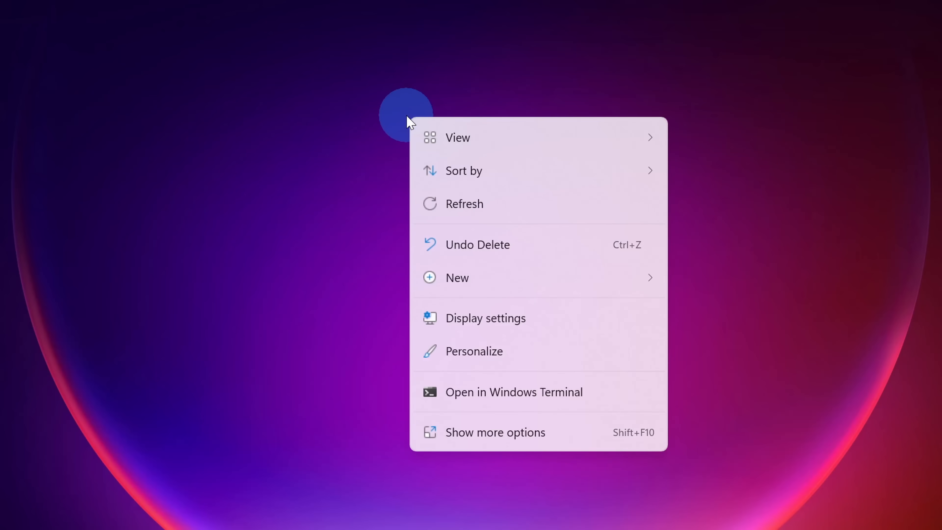
Go to Display settings from the desktop menu and turn on Night light.
{"action": "left_click", "coordinate": [485, 317]}
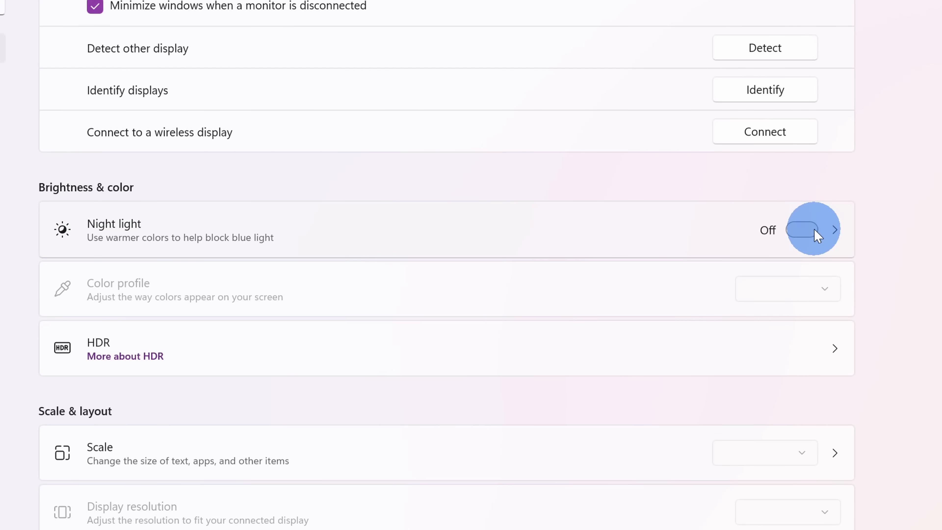
{"action": "left_click", "coordinate": [803, 229]}
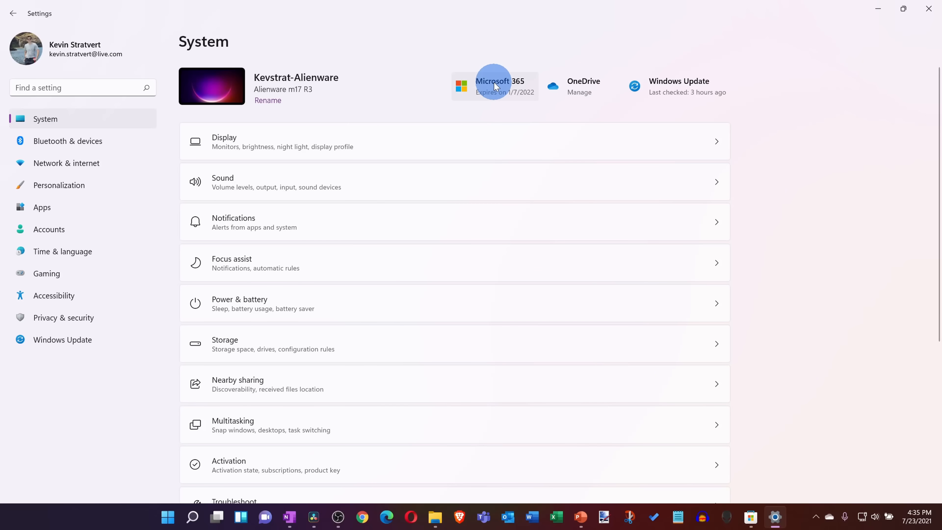
{"action": "mouse_move", "coordinate": [102, 300]}
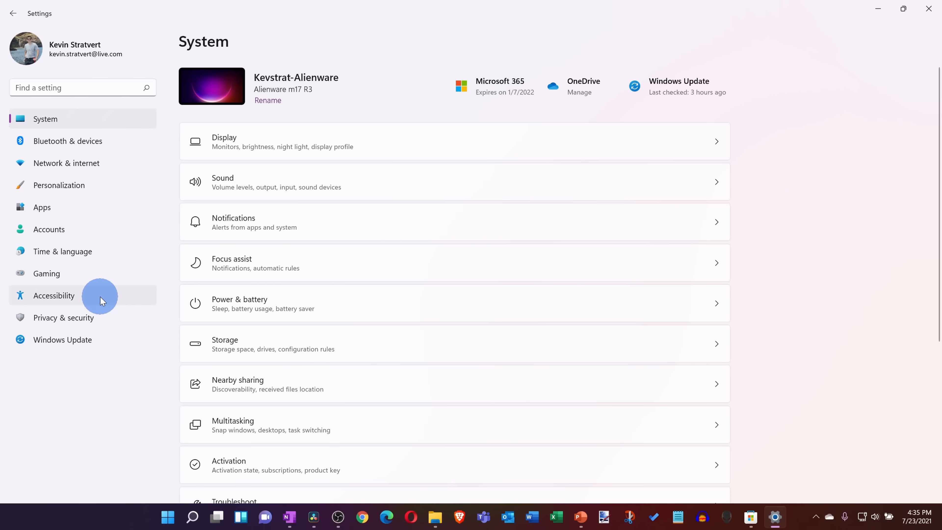
Go to Accessibility settings for the Mouse pointer and touch options.
{"action": "left_click", "coordinate": [53, 295]}
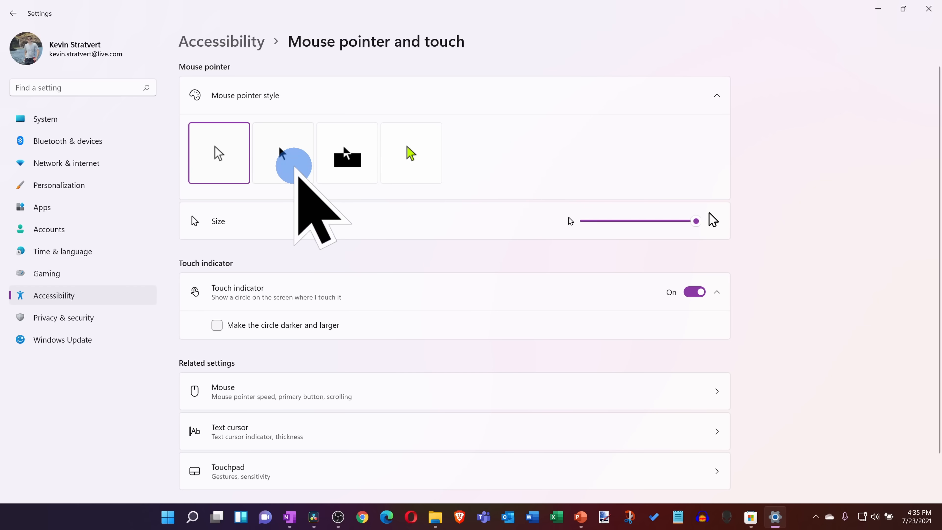
{"action": "mouse_move", "coordinate": [426, 153]}
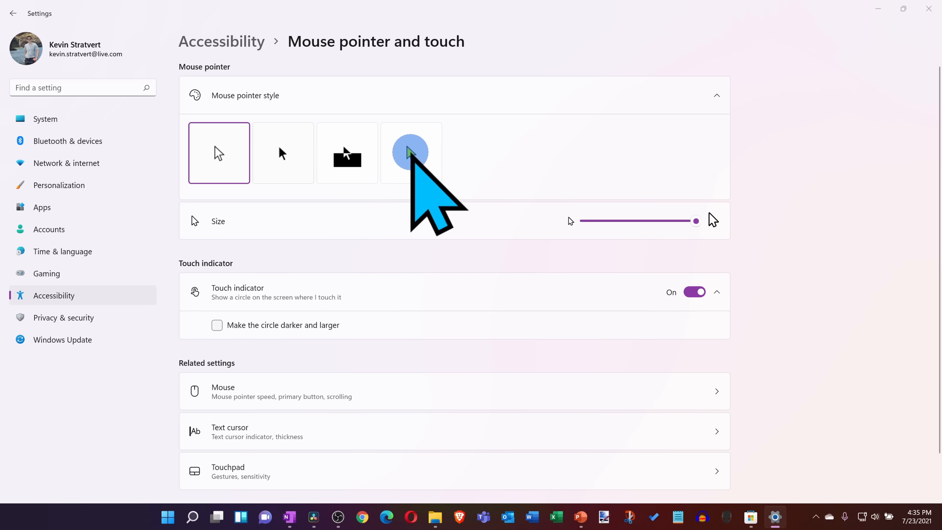
{"action": "mouse_move", "coordinate": [409, 153]}
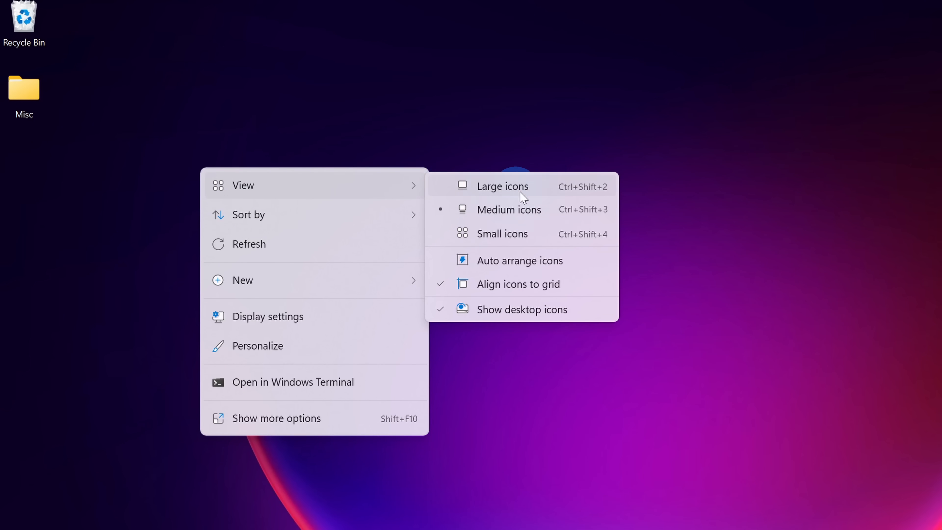
Bring up the emoji panel with Windows + period.
{"action": "key", "text": "win+."}
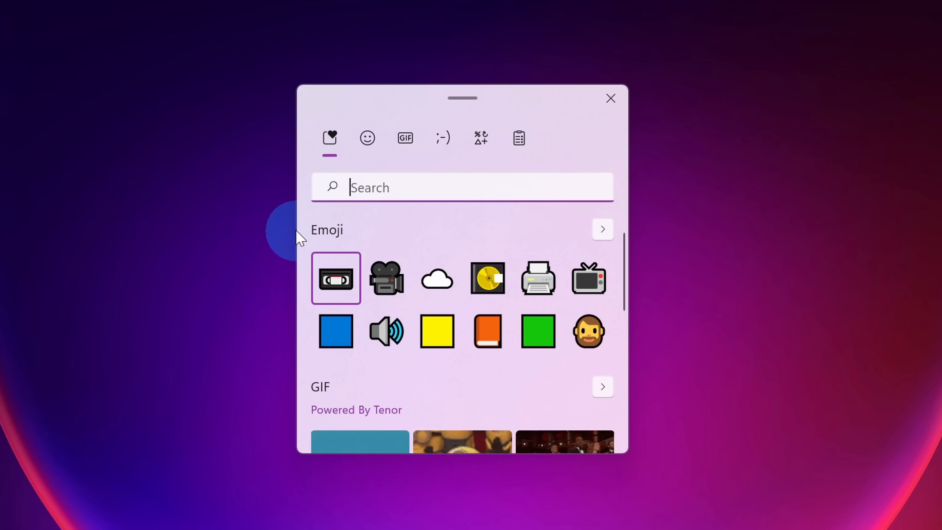
{"action": "mouse_move", "coordinate": [621, 252]}
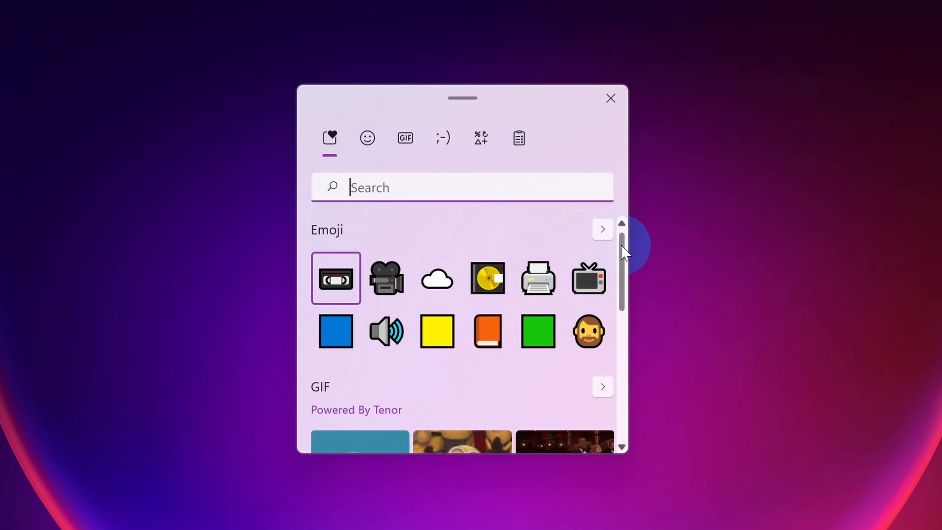
Browse the emoji panel down through GIFs, kaomoji and symbols.
{"action": "scroll", "scroll_direction": "down", "scroll_amount": 3}
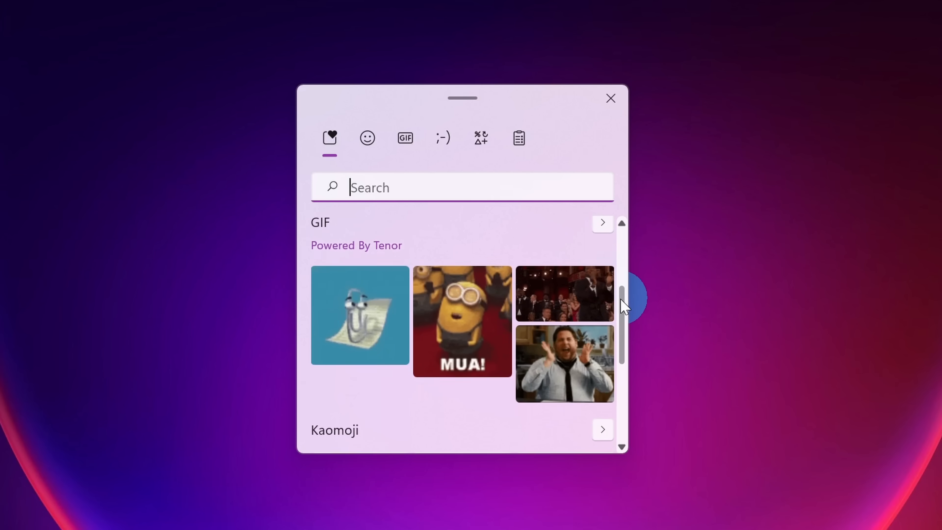
{"action": "scroll", "scroll_direction": "down", "scroll_amount": 3}
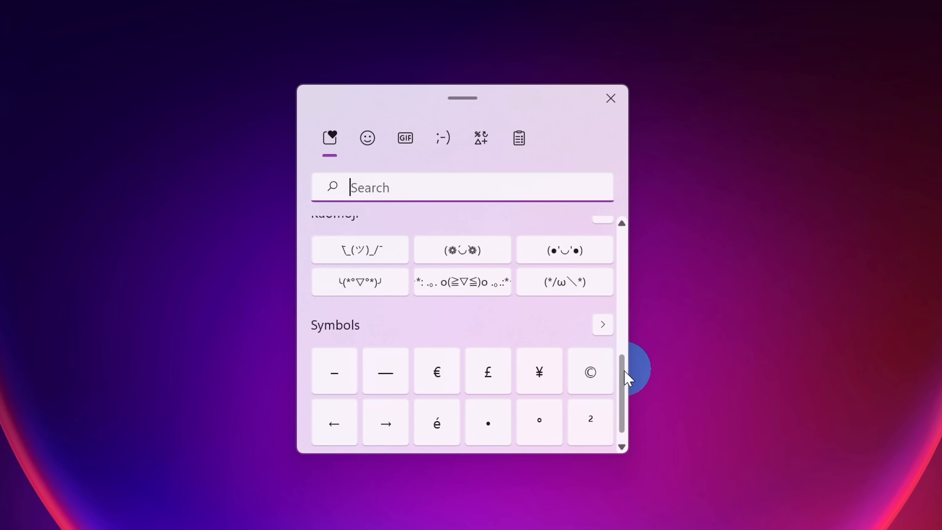
{"action": "left_click", "coordinate": [610, 98]}
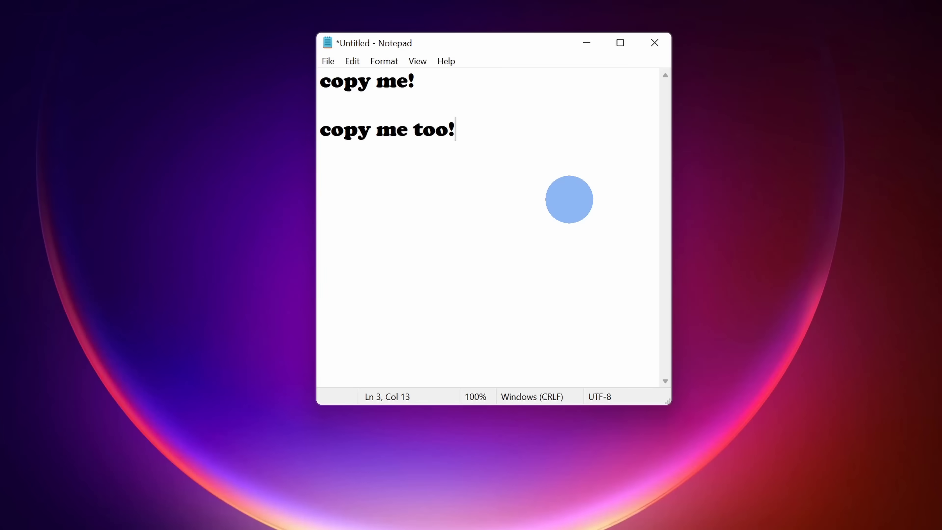
{"action": "mouse_move", "coordinate": [464, 81]}
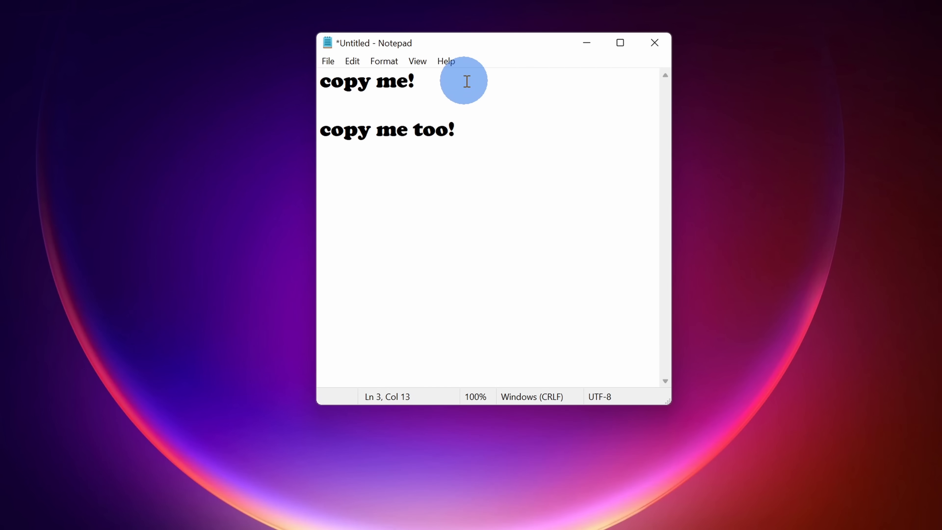
Select 'copy me!', show clipboard history with Win+V and paste the saved clips, one as plain text.
{"action": "triple_click", "coordinate": [366, 81]}
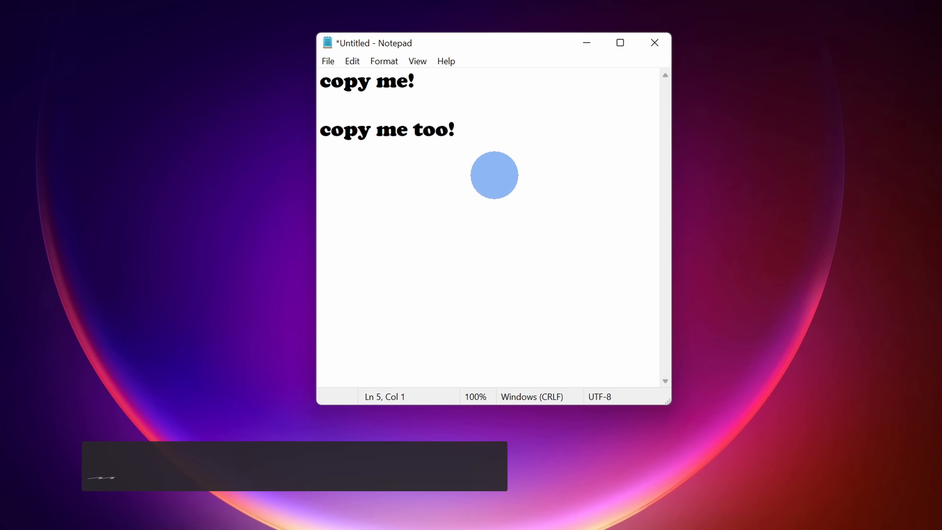
{"action": "key", "text": "win+v"}
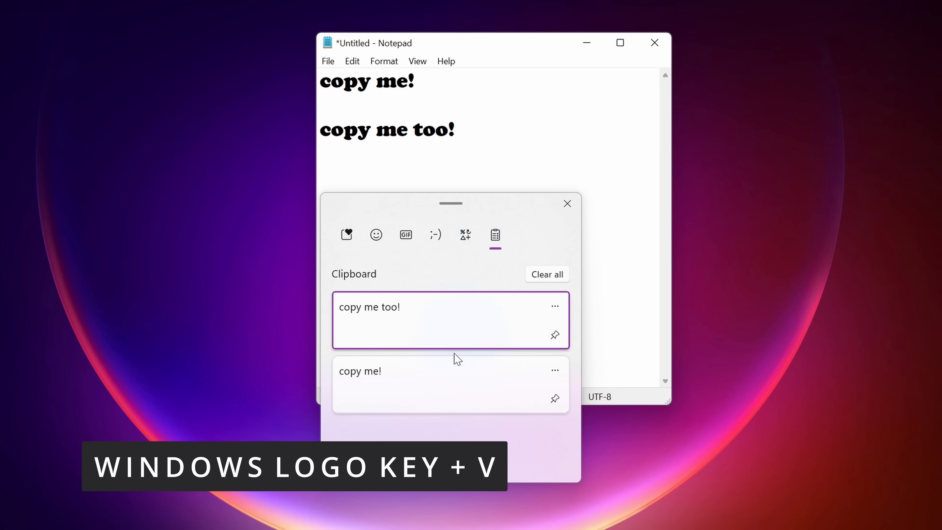
{"action": "left_click", "coordinate": [360, 371]}
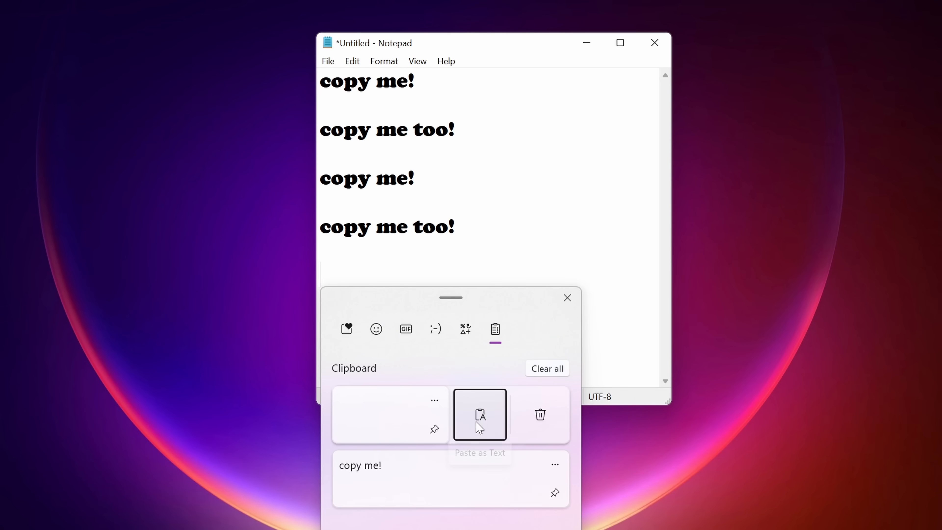
{"action": "left_click", "coordinate": [126, 518]}
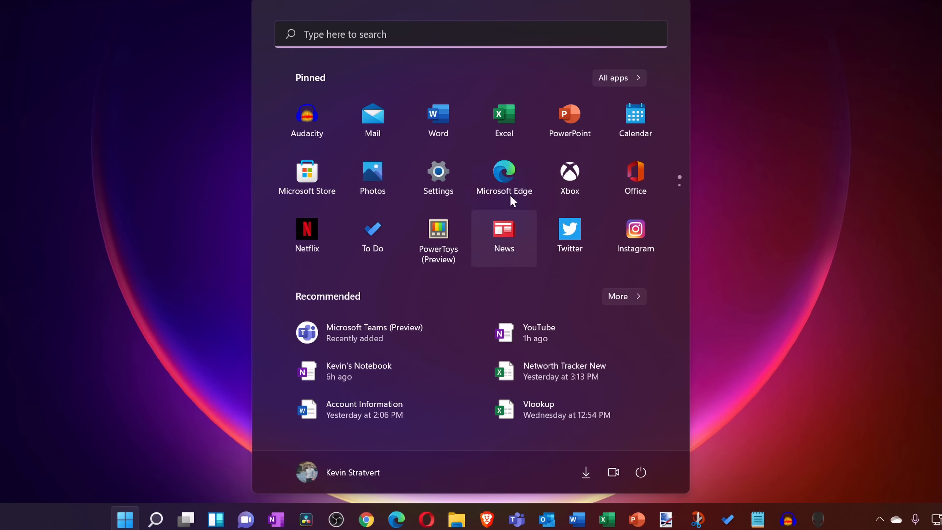
Show the All apps list and jump to the S entries via the alphabet index.
{"action": "left_click", "coordinate": [618, 78]}
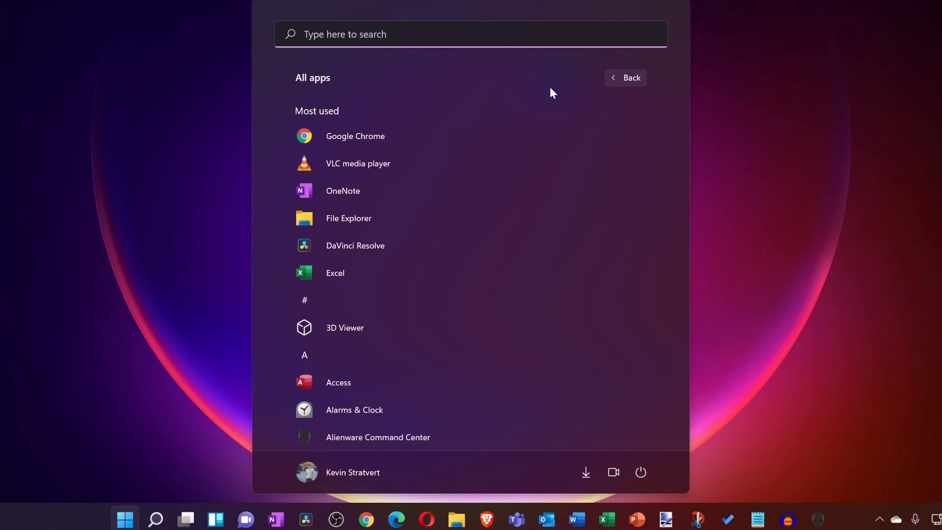
{"action": "mouse_move", "coordinate": [369, 297]}
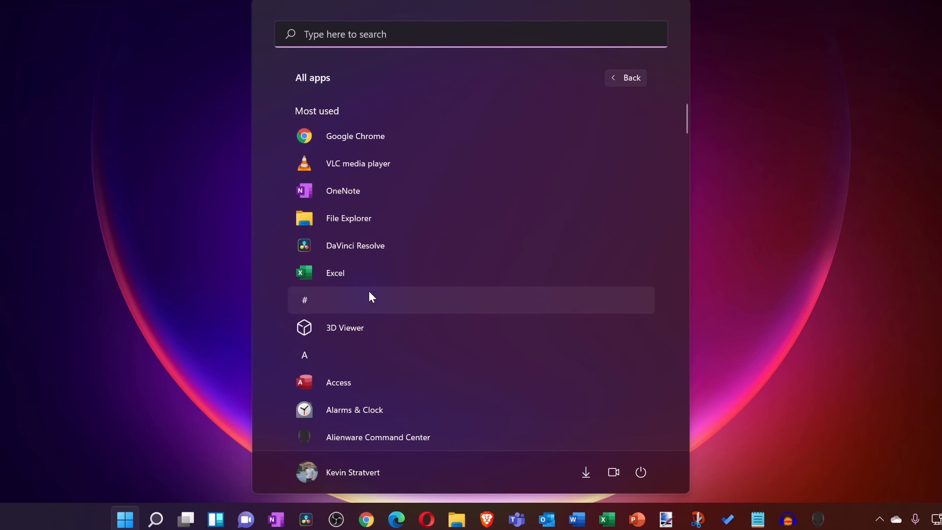
{"action": "left_click", "coordinate": [304, 300]}
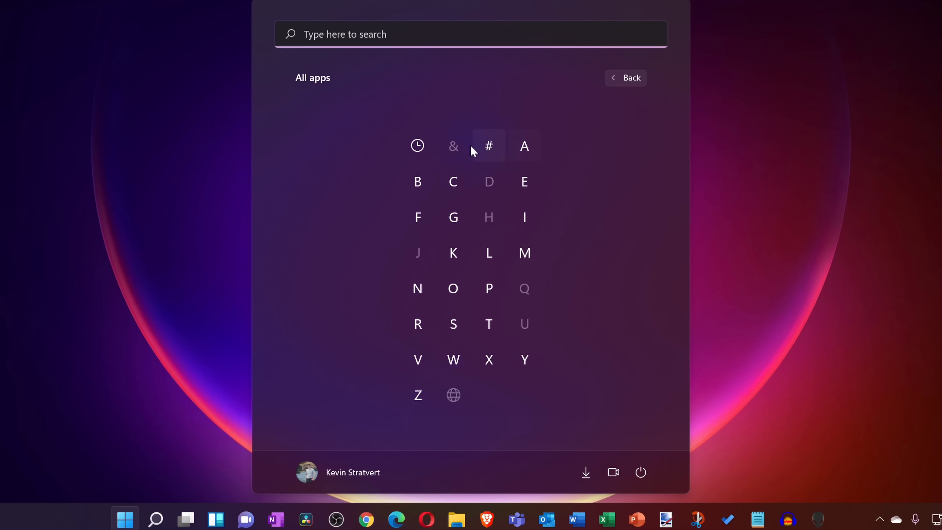
{"action": "mouse_move", "coordinate": [524, 145]}
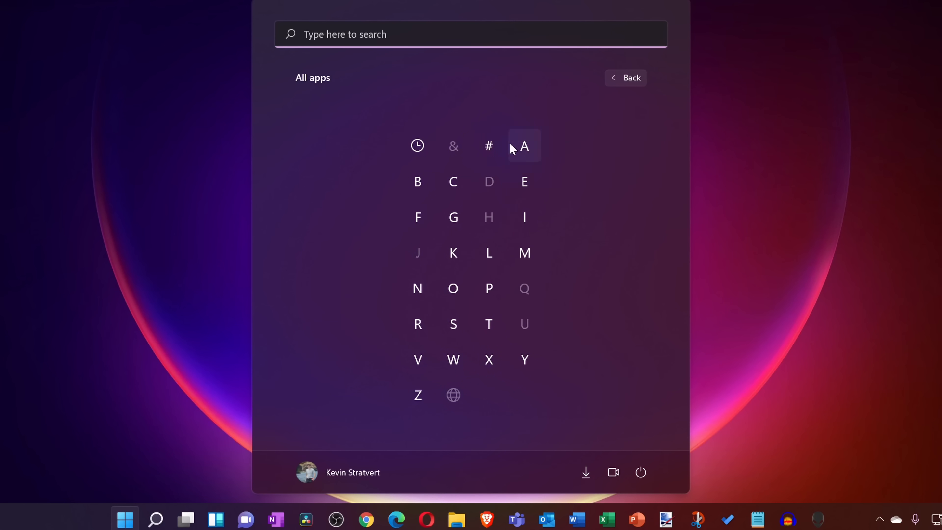
{"action": "mouse_move", "coordinate": [524, 181]}
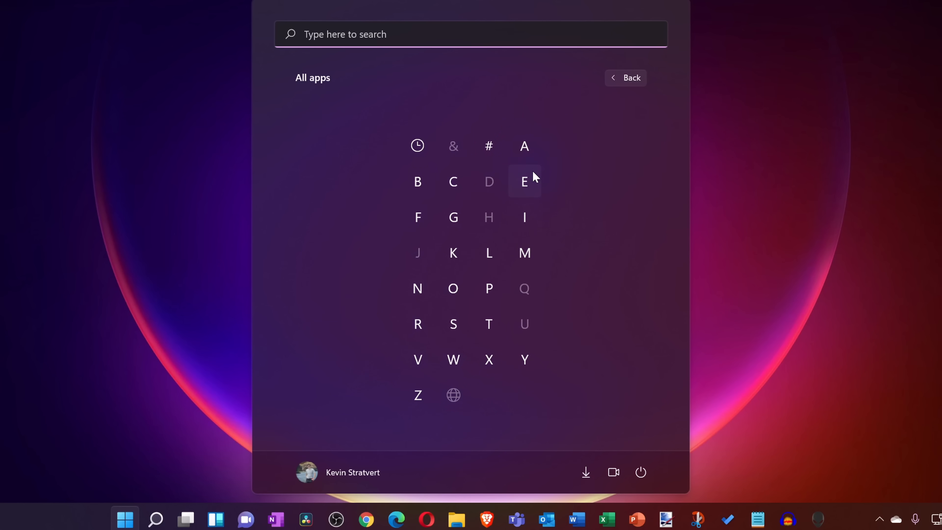
{"action": "left_click", "coordinate": [453, 324]}
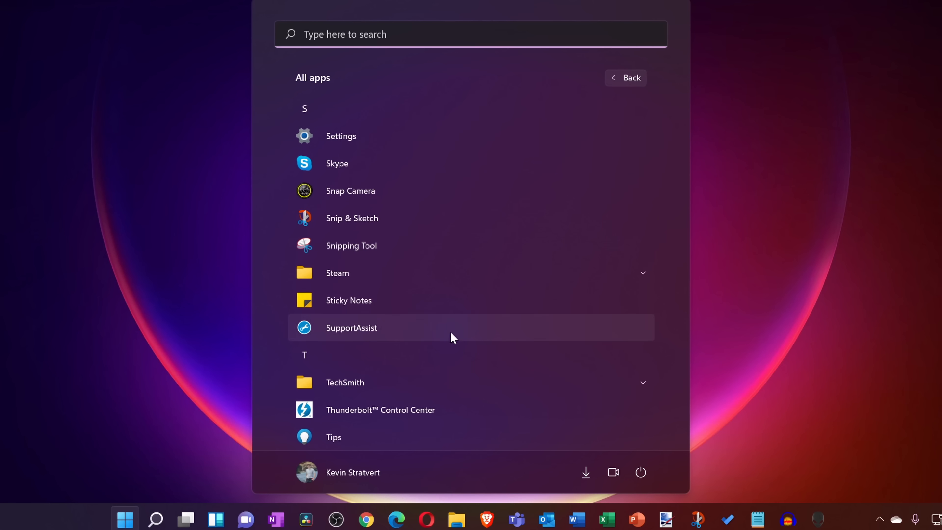
{"action": "mouse_move", "coordinate": [395, 223]}
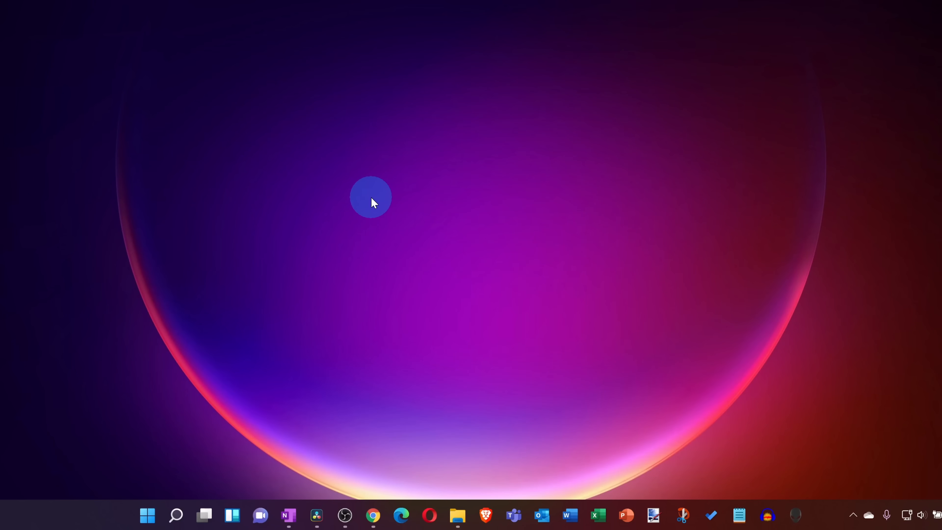
Launch Snip & Sketch to its New snip screen, then bring up Settings.
{"action": "left_click", "coordinate": [176, 514]}
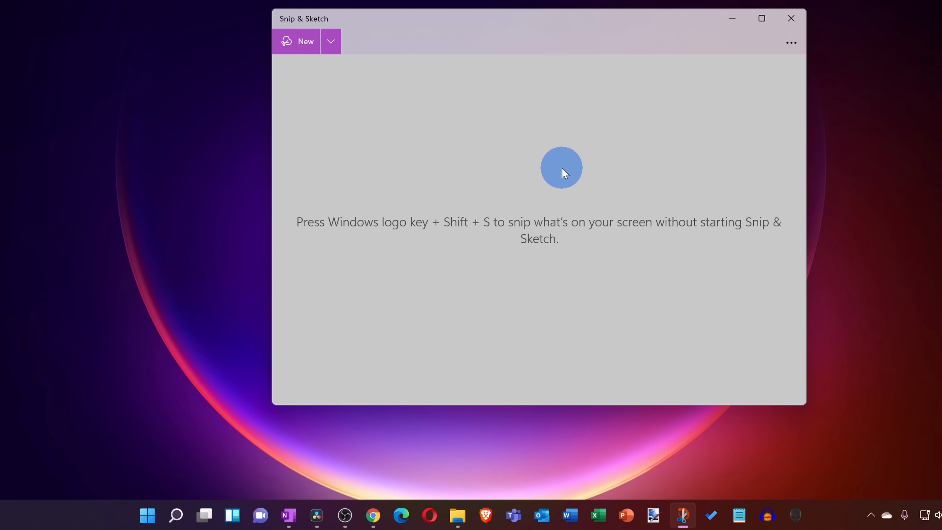
{"action": "left_click", "coordinate": [763, 516]}
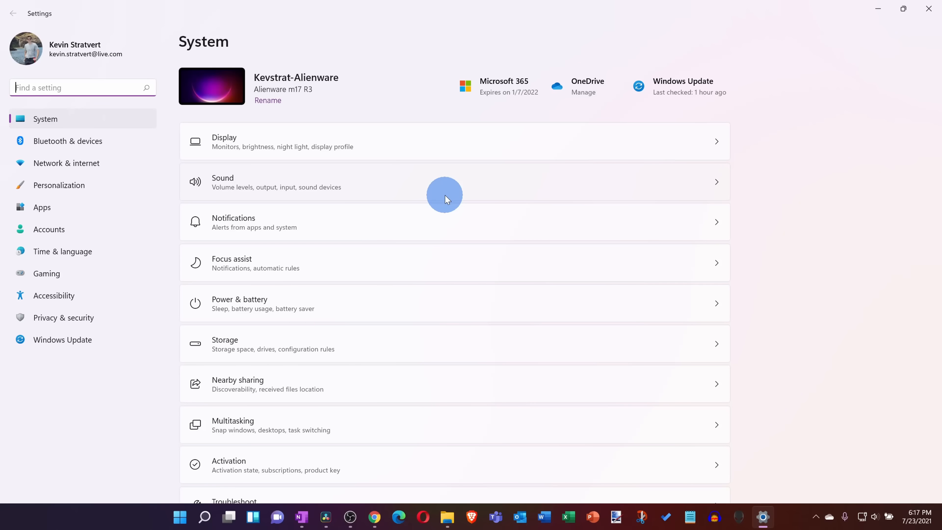
Turn on 'Use the Print screen button to open screen snipping' under Accessibility > Keyboard.
{"action": "left_click", "coordinate": [53, 295]}
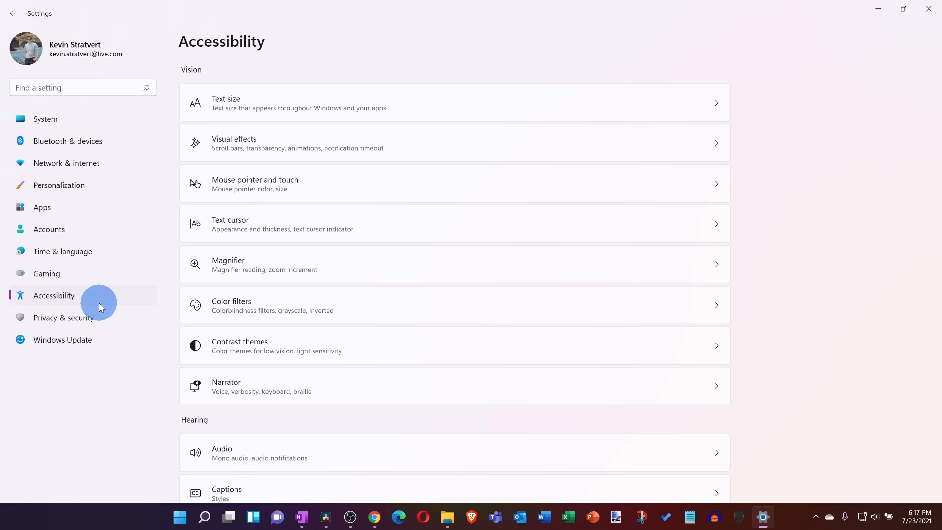
{"action": "scroll", "scroll_direction": "down", "scroll_amount": 3}
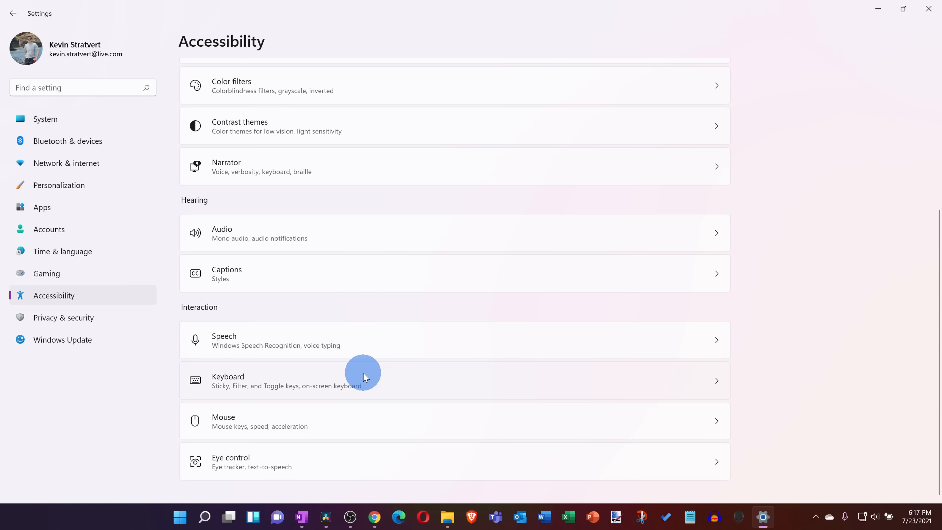
{"action": "left_click", "coordinate": [362, 380]}
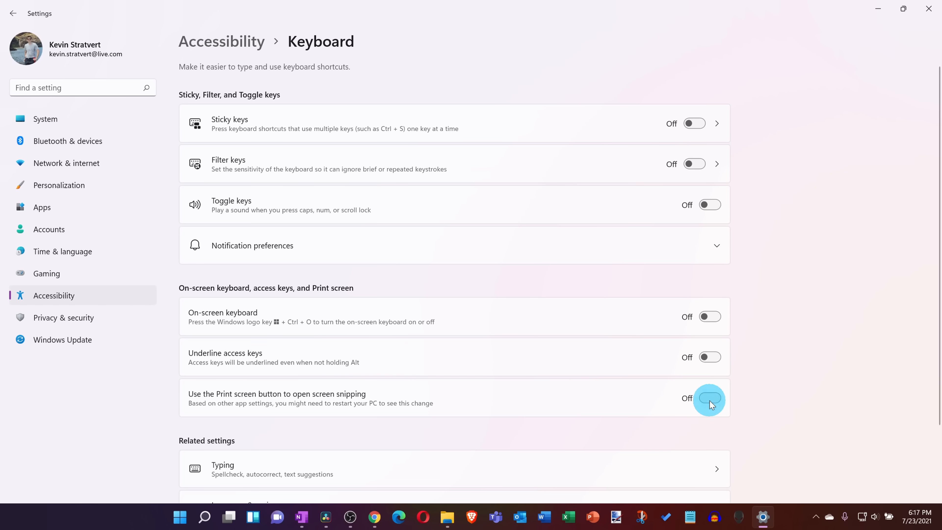
{"action": "left_click", "coordinate": [709, 397]}
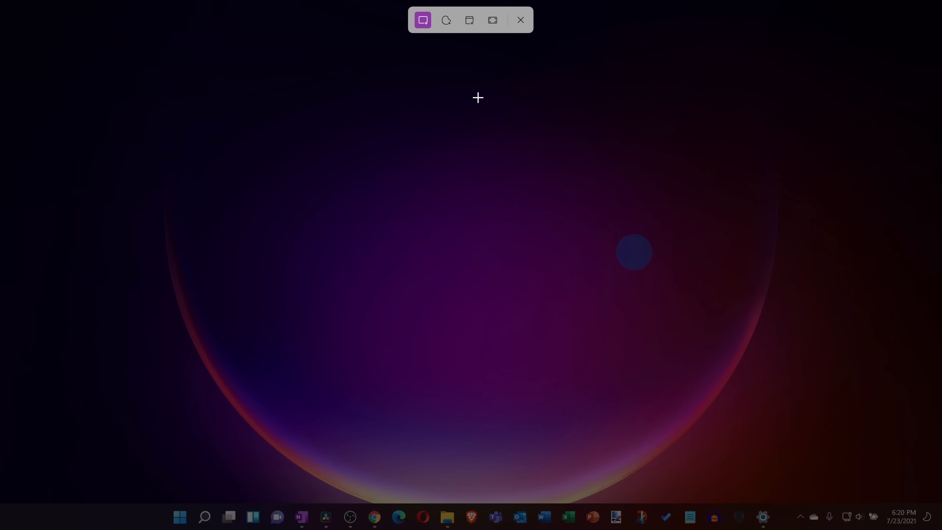
{"action": "left_click", "coordinate": [179, 516]}
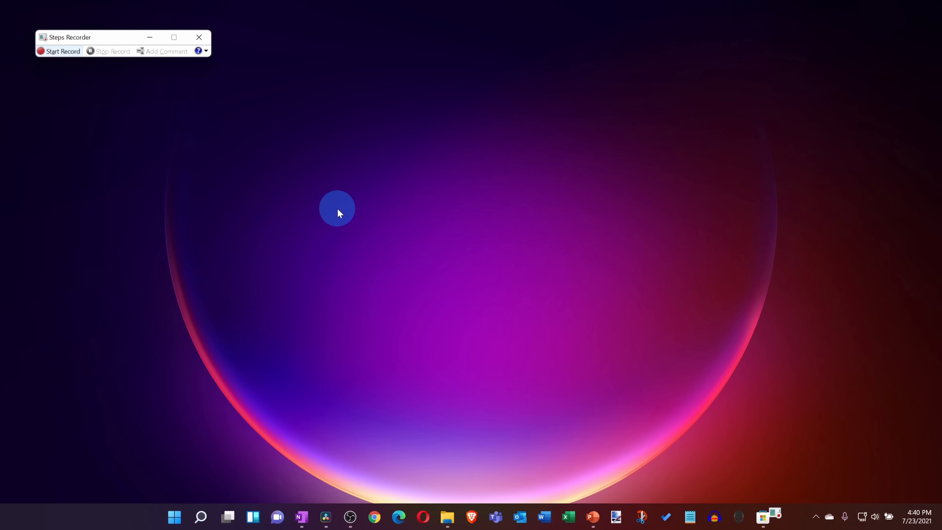
Start a Steps Recorder capture and open a blank Notepad document during it.
{"action": "left_click", "coordinate": [58, 51]}
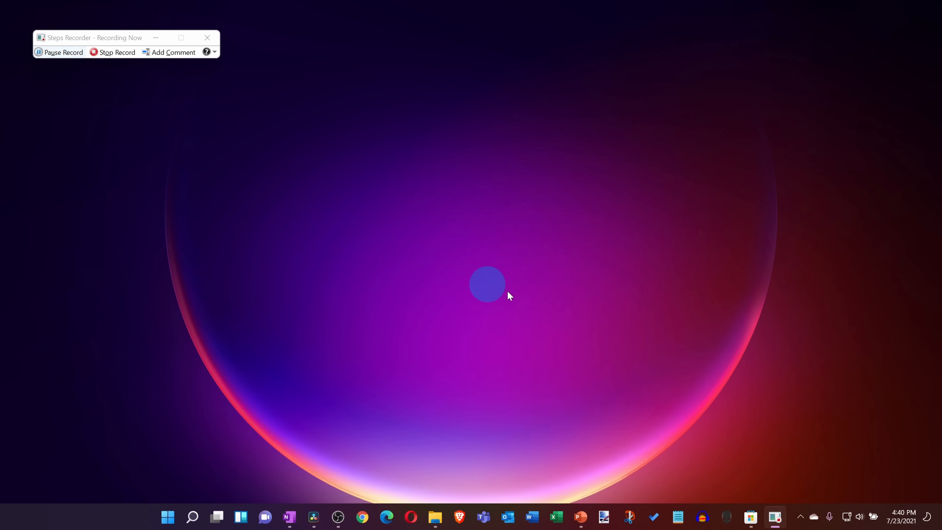
{"action": "left_click", "coordinate": [678, 517]}
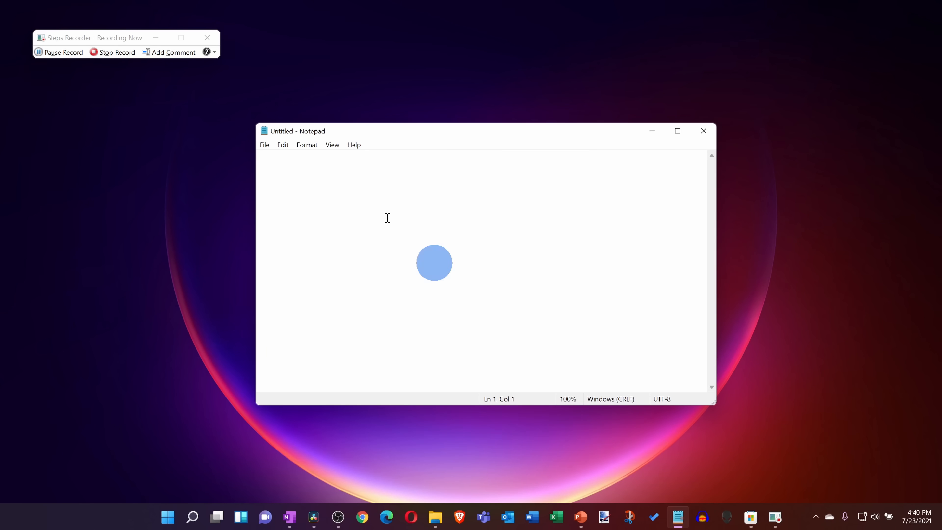
{"action": "left_click", "coordinate": [111, 52]}
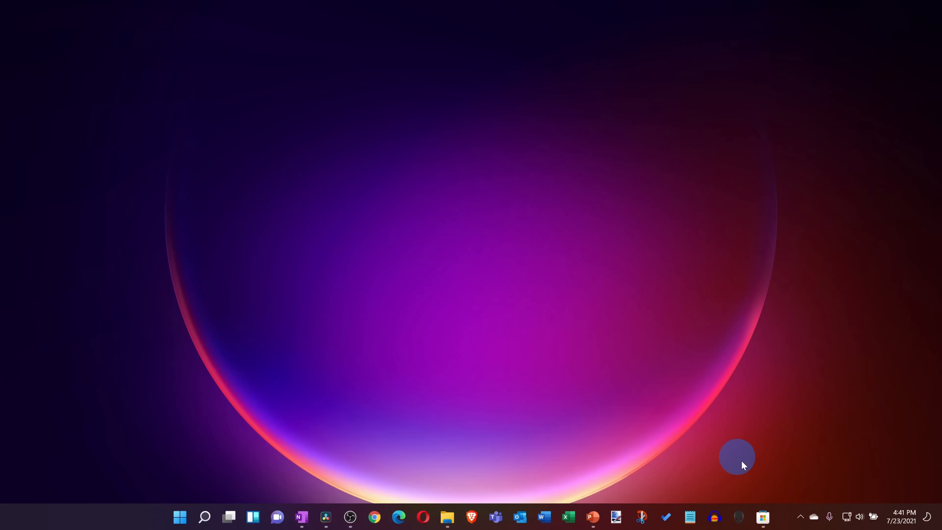
Enable the first additional clock on the Date & time page and name it Arizona.
{"action": "right_click", "coordinate": [899, 520]}
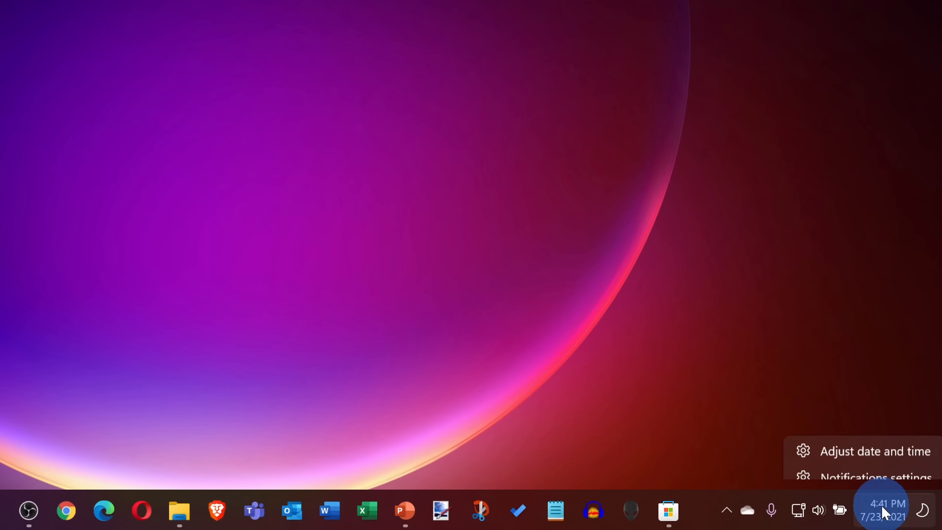
{"action": "left_click", "coordinate": [875, 450]}
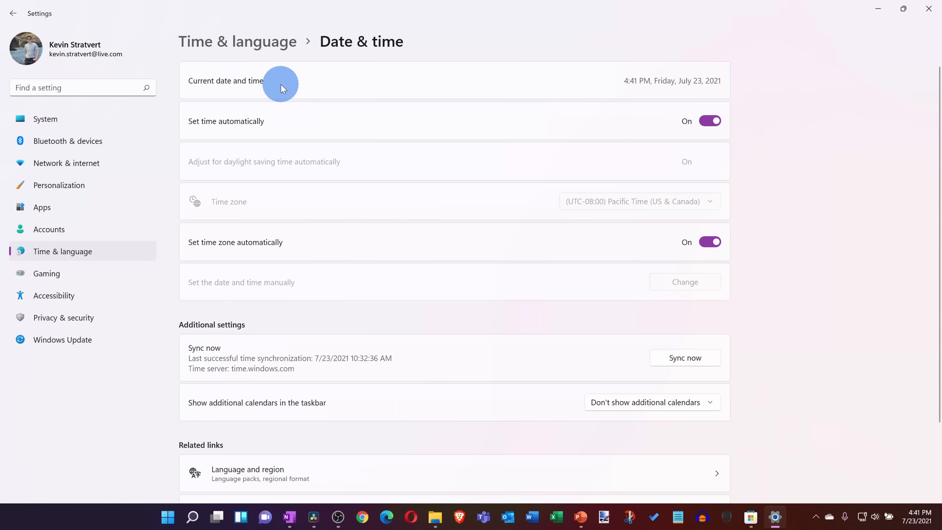
{"action": "scroll", "scroll_direction": "down", "scroll_amount": 3}
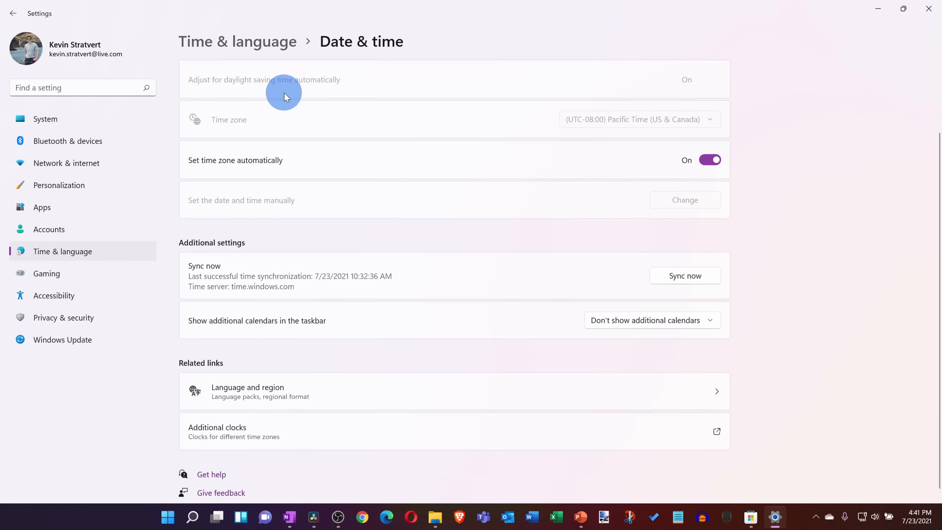
{"action": "left_click", "coordinate": [715, 431]}
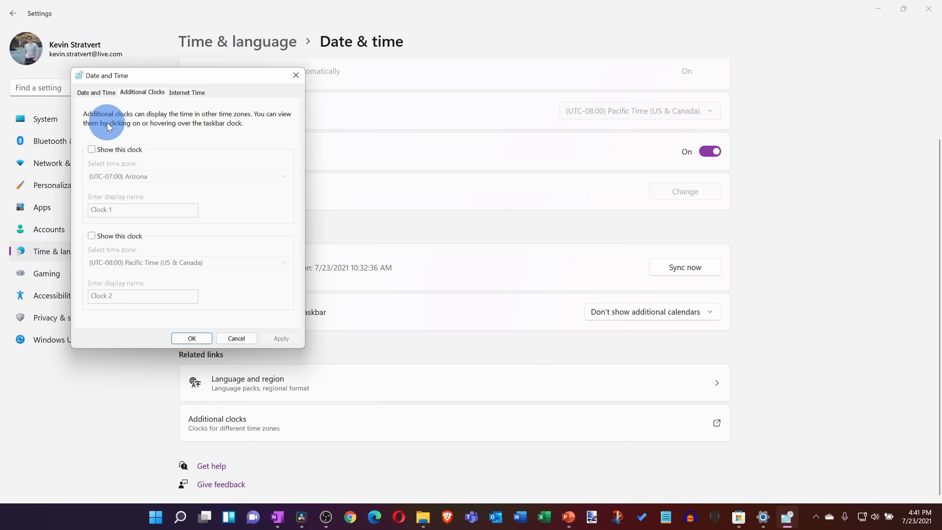
{"action": "left_click", "coordinate": [92, 149]}
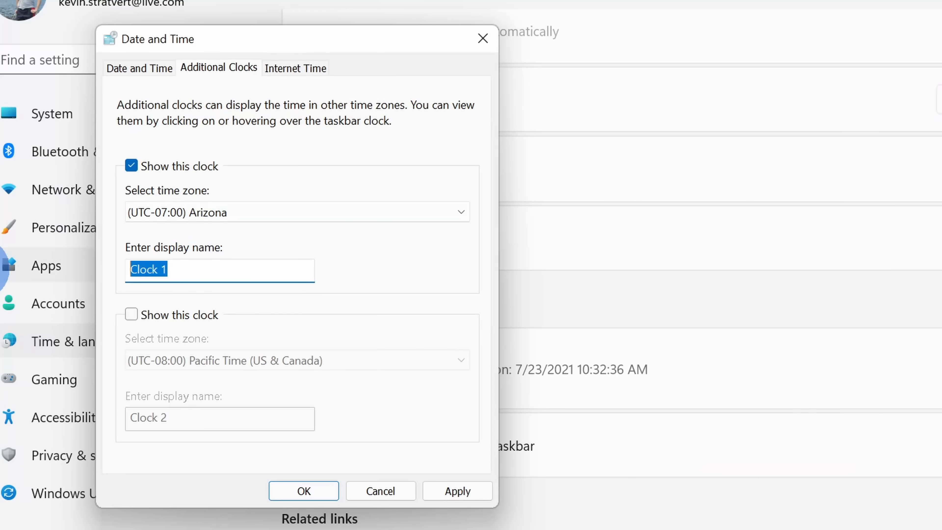
{"action": "type", "text": "Arizona"}
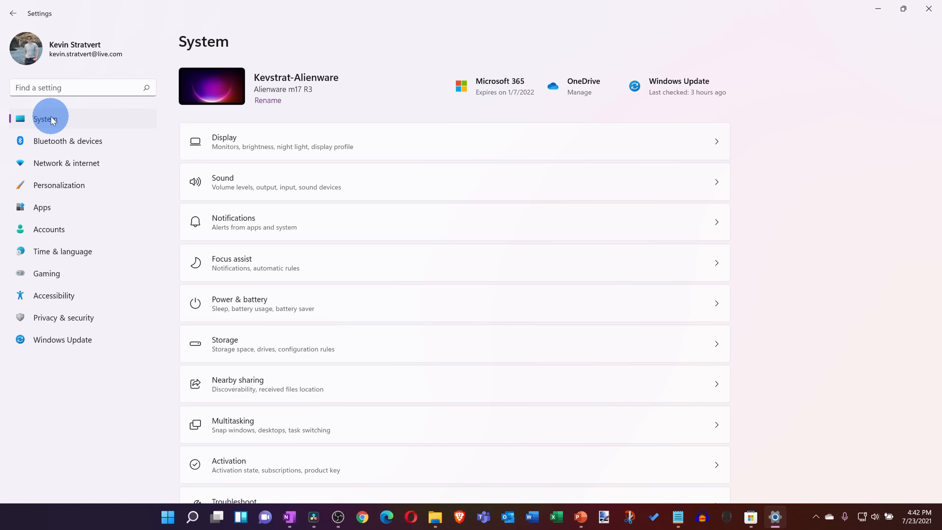
Switch the Personalization > Colors mode to Dark.
{"action": "left_click", "coordinate": [58, 185]}
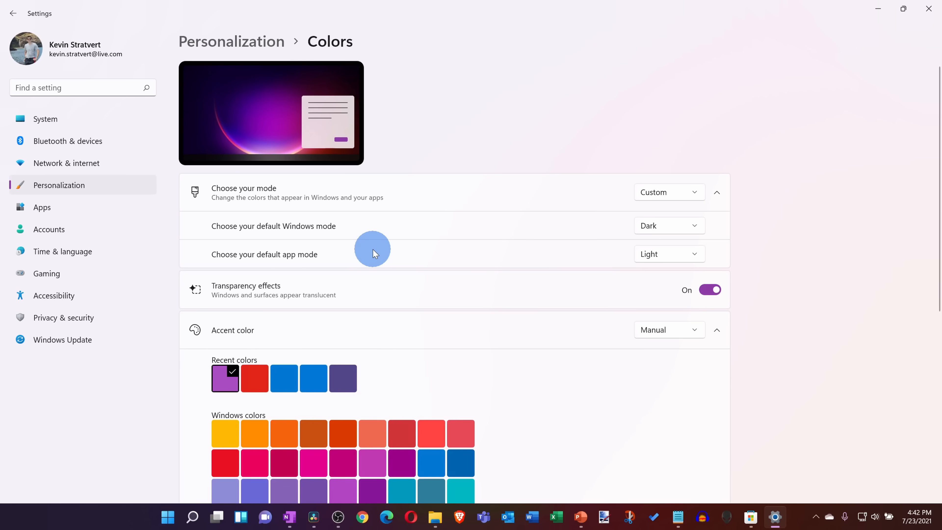
{"action": "left_click", "coordinate": [668, 192]}
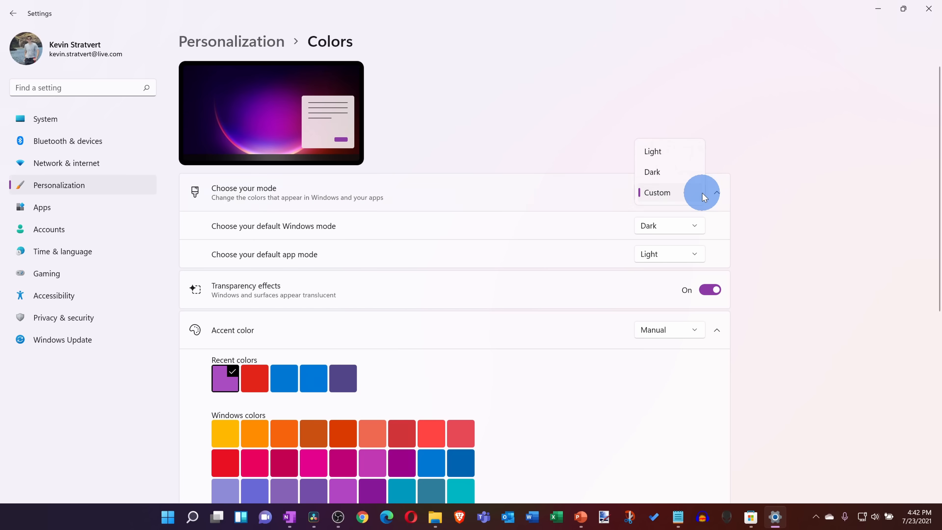
{"action": "mouse_move", "coordinate": [682, 180]}
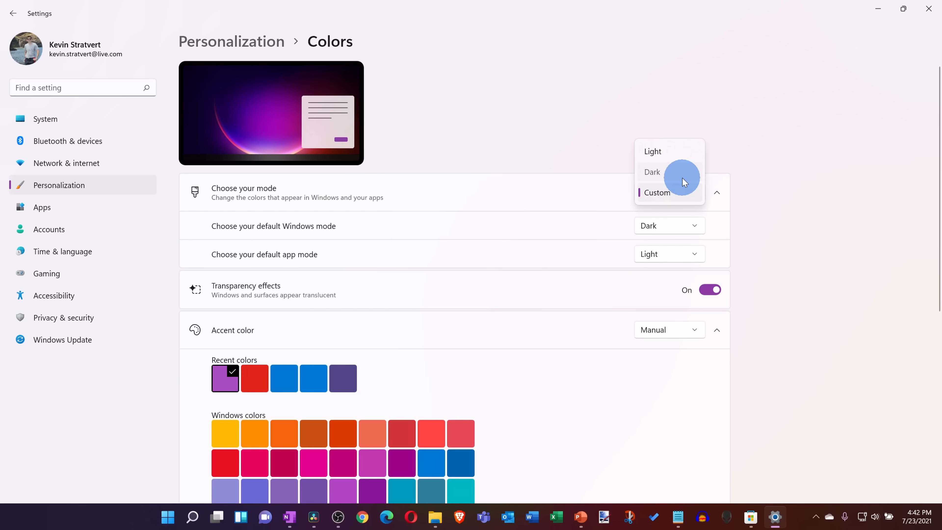
{"action": "left_click", "coordinate": [652, 173]}
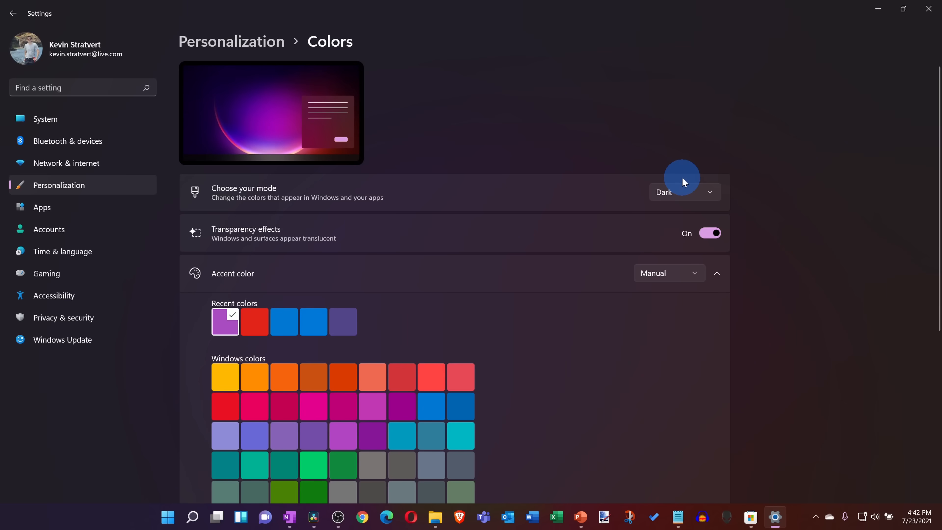
{"action": "mouse_move", "coordinate": [834, 299]}
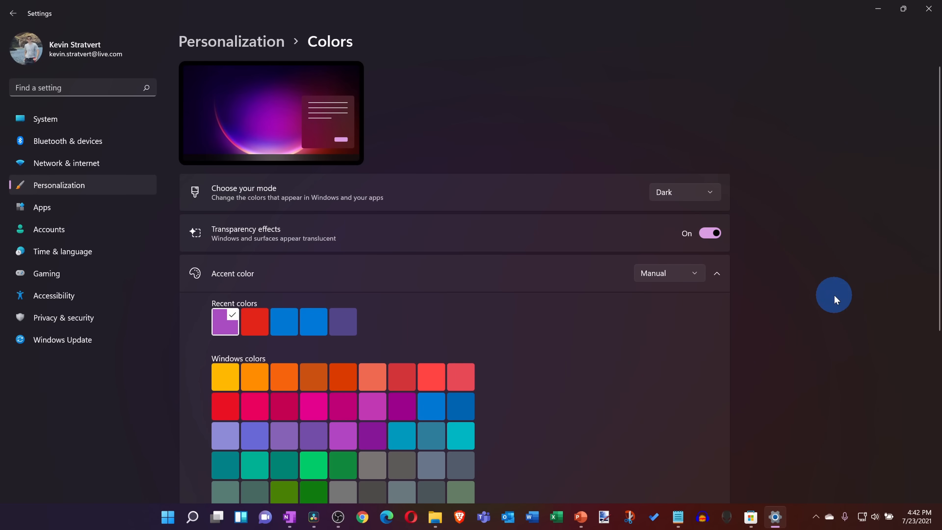
{"action": "mouse_move", "coordinate": [774, 161]}
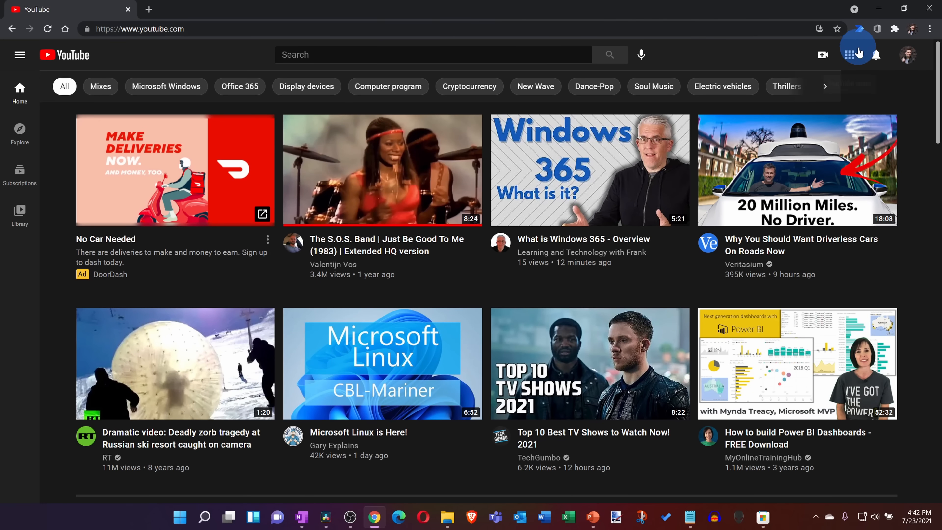
{"action": "mouse_move", "coordinate": [925, 266]}
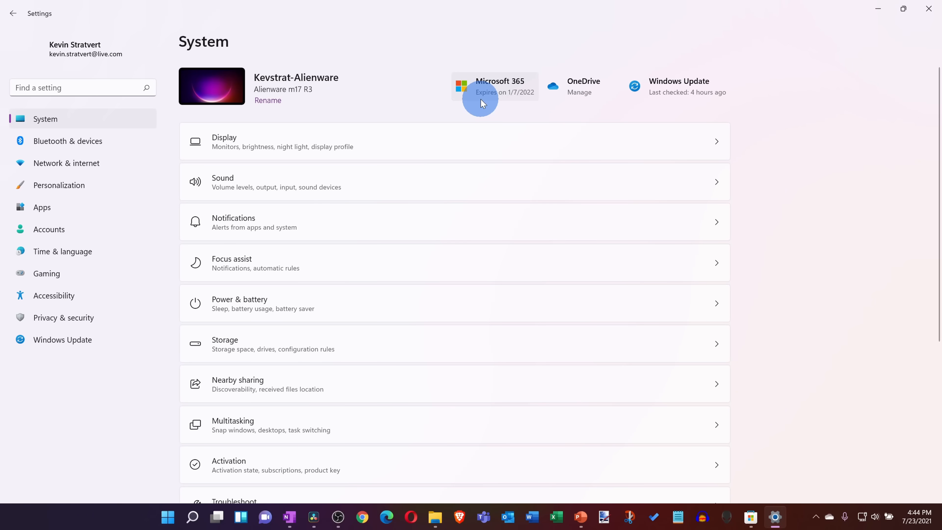
{"action": "mouse_move", "coordinate": [70, 208]}
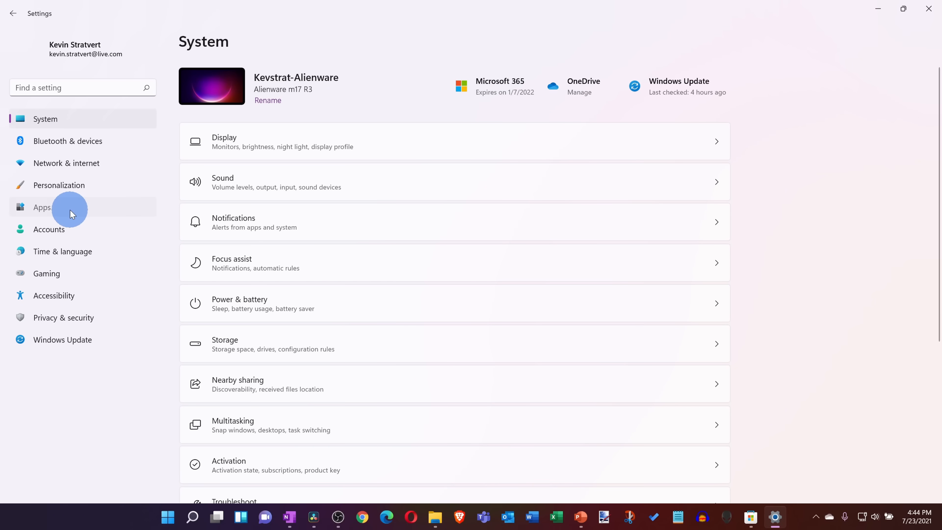
Browse the Apps > Startup list of apps that launch at sign-in.
{"action": "left_click", "coordinate": [41, 207]}
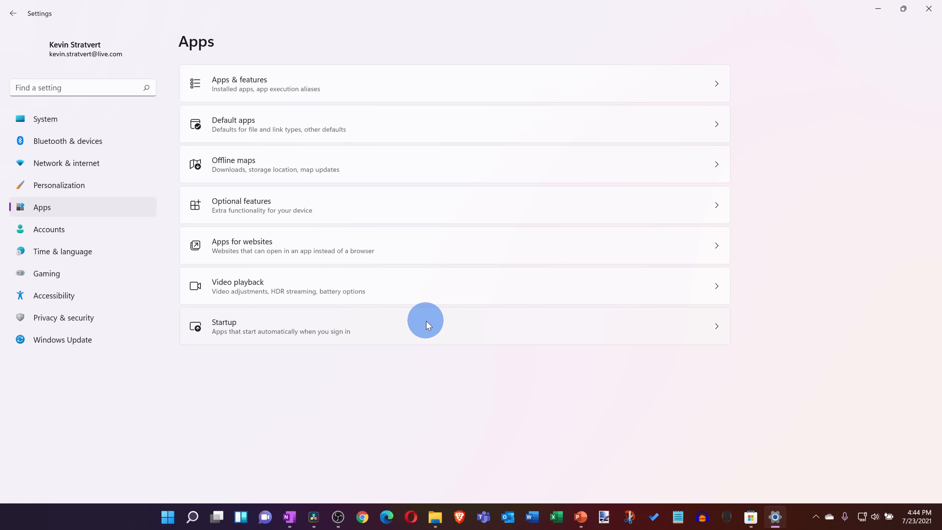
{"action": "left_click", "coordinate": [425, 326]}
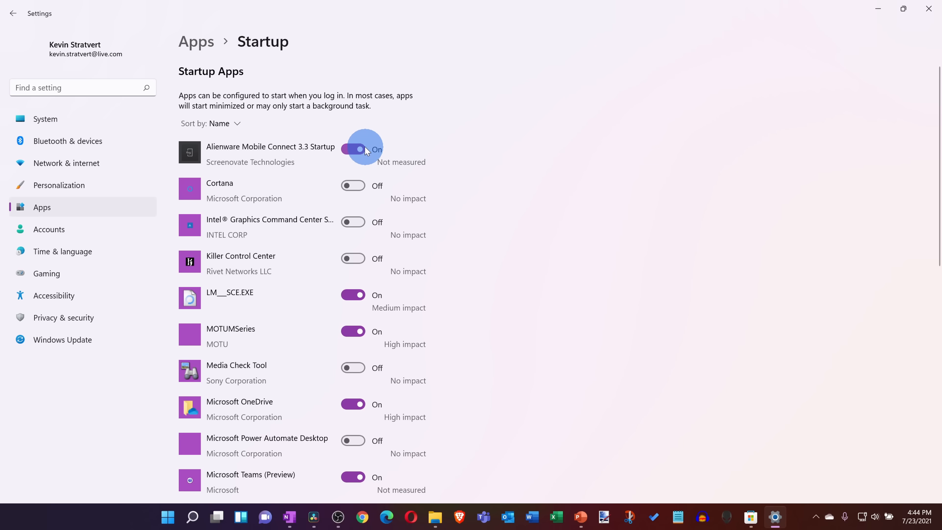
{"action": "scroll", "scroll_direction": "down", "scroll_amount": 3}
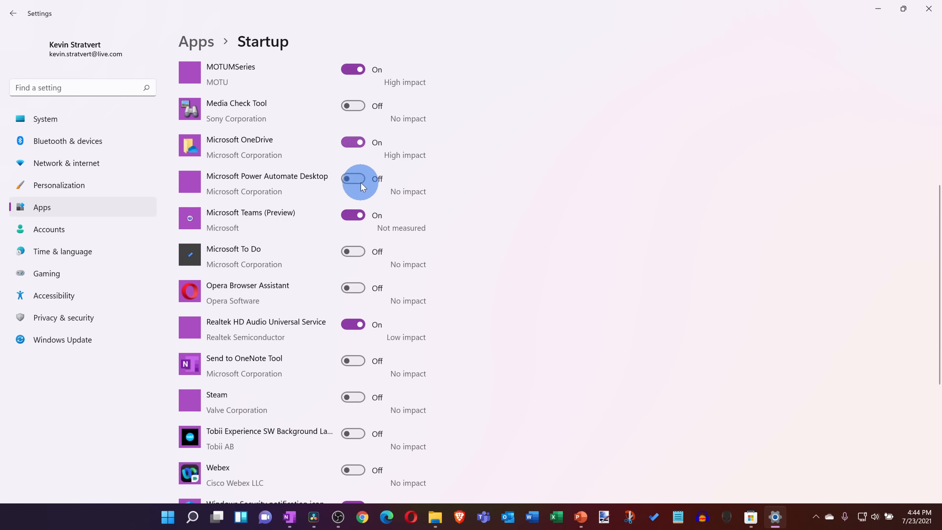
{"action": "scroll", "scroll_direction": "down", "scroll_amount": 3}
{"action": "type", "text": "turn windows features"}
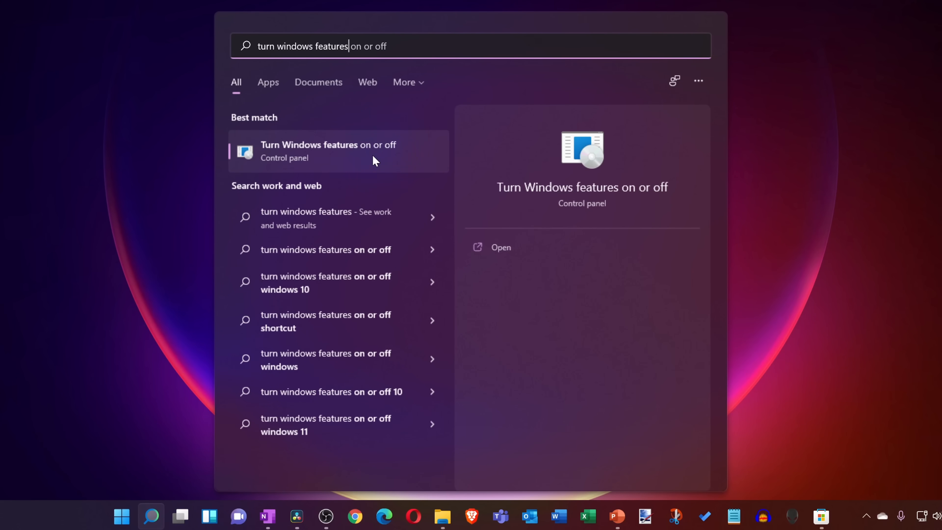
Review the Windows features list, then close the Windows Sandbox session discarding its contents.
{"action": "left_click", "coordinate": [329, 150]}
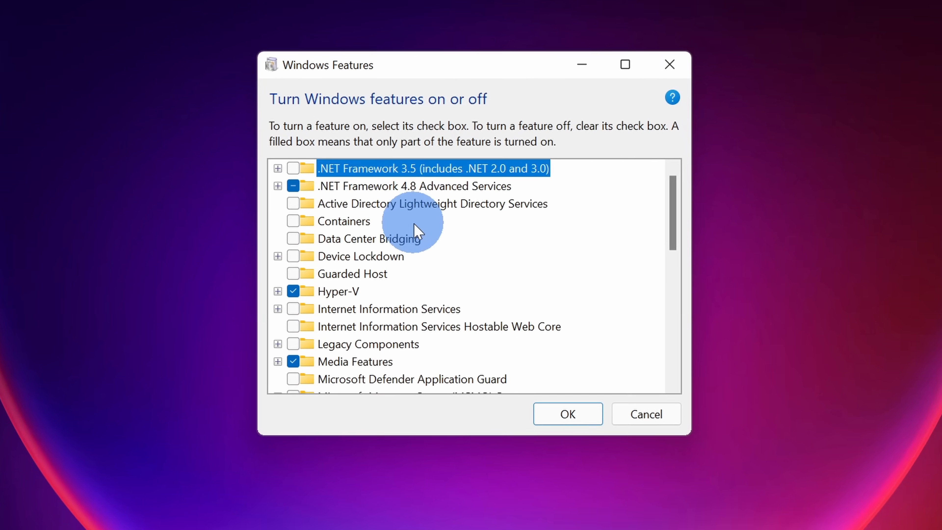
{"action": "scroll", "scroll_direction": "down", "scroll_amount": 3}
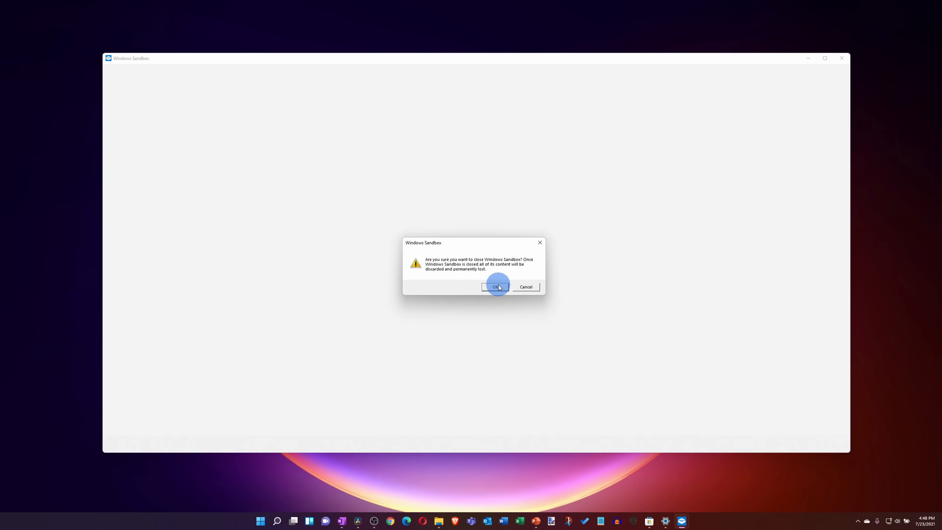
{"action": "left_click", "coordinate": [496, 287]}
{"action": "type", "text": "stick"}
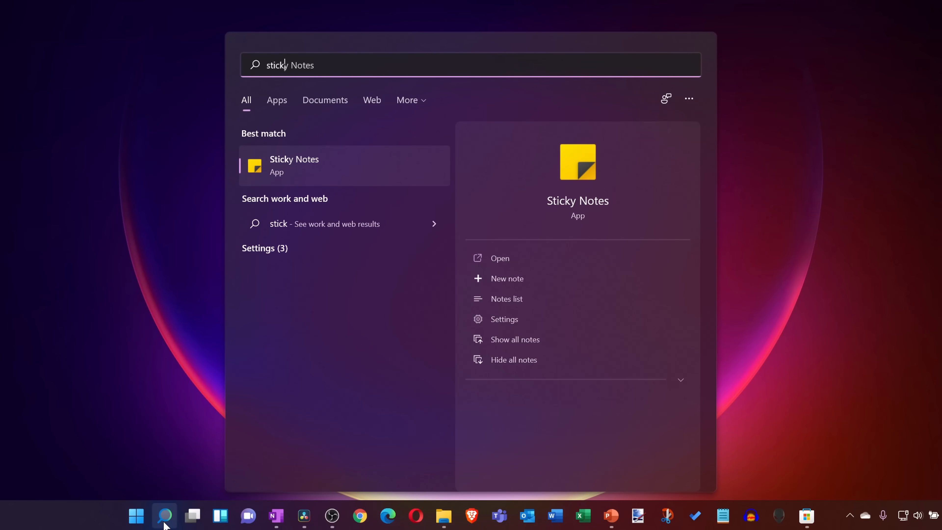
Create a sticky note, then view the synced notes in Outlook's Notes folder, picking the 7/23/2021 note.
{"action": "left_click", "coordinate": [506, 278]}
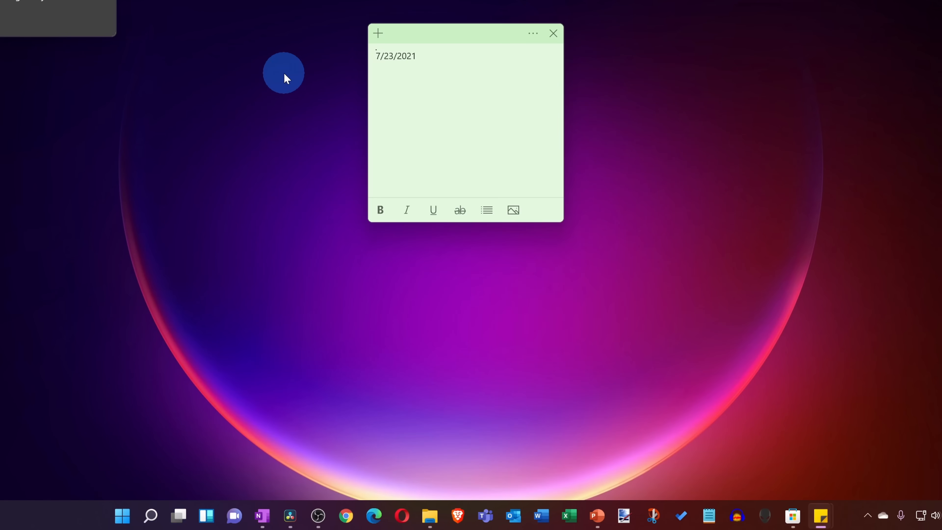
{"action": "left_click", "coordinate": [378, 33]}
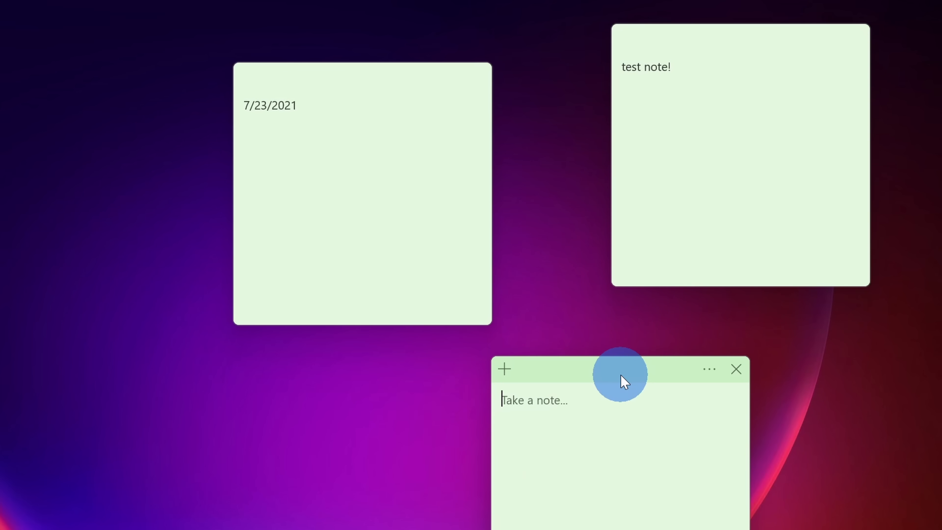
{"action": "left_click", "coordinate": [530, 517]}
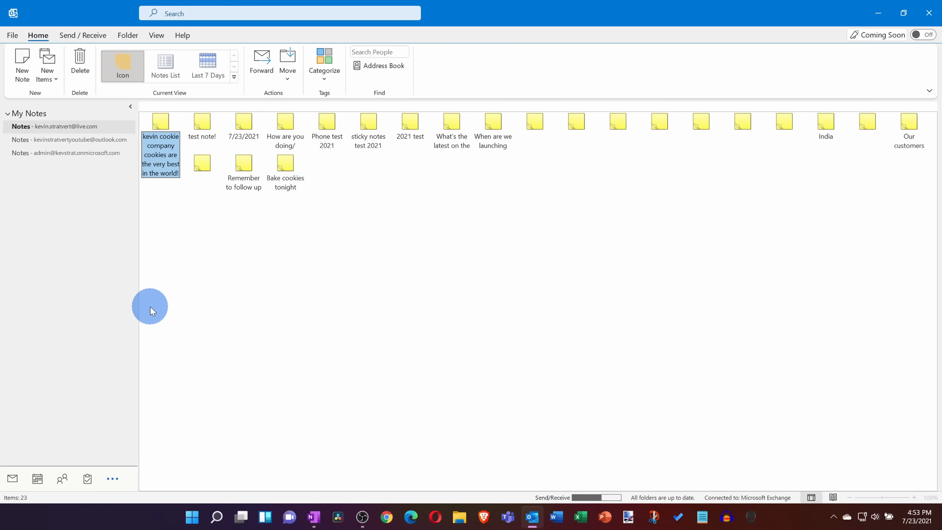
{"action": "left_click", "coordinate": [241, 123]}
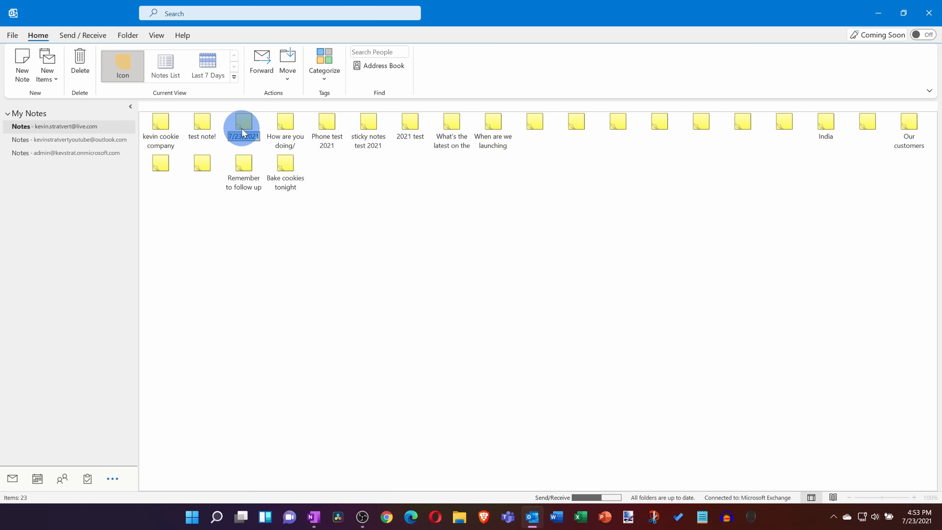
{"action": "left_click", "coordinate": [160, 121]}
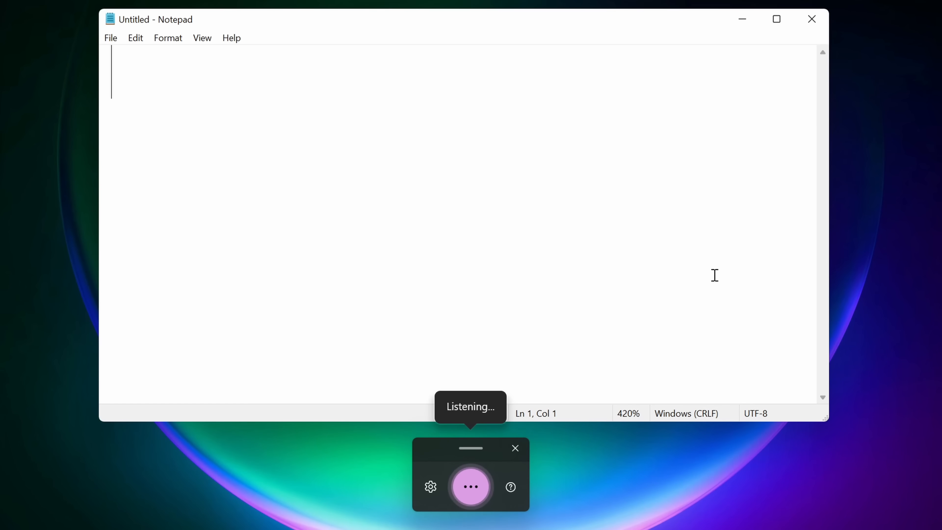
Dictate two sentences praising the cookie company's cookies, then stop voice typing with Win+H.
{"action": "type", "text": "have you ever tried to cookie from the kevin"}
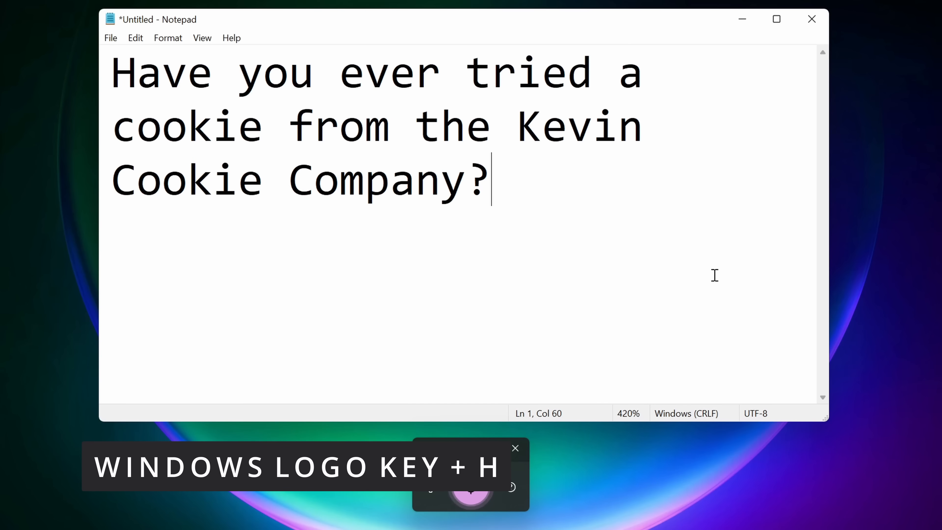
{"action": "type", "text": "They are the best cookies in the world."}
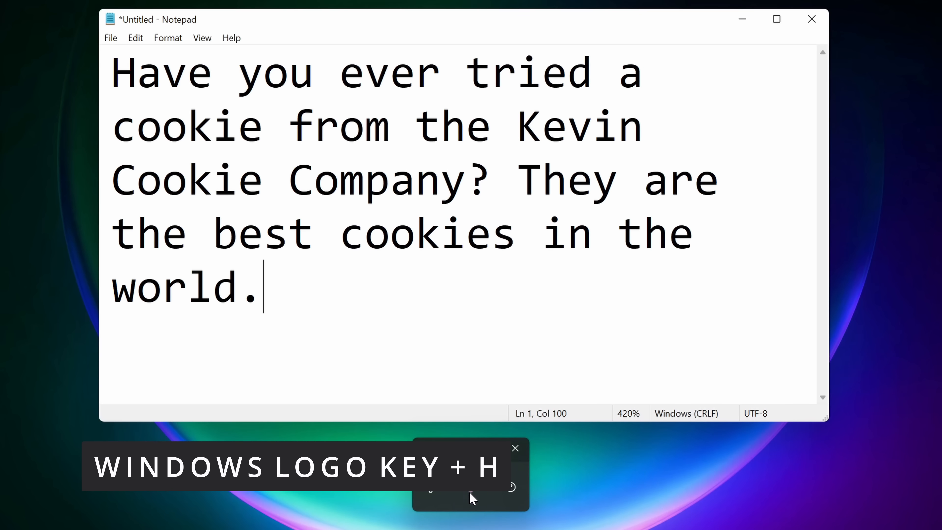
{"action": "key", "text": "win+h"}
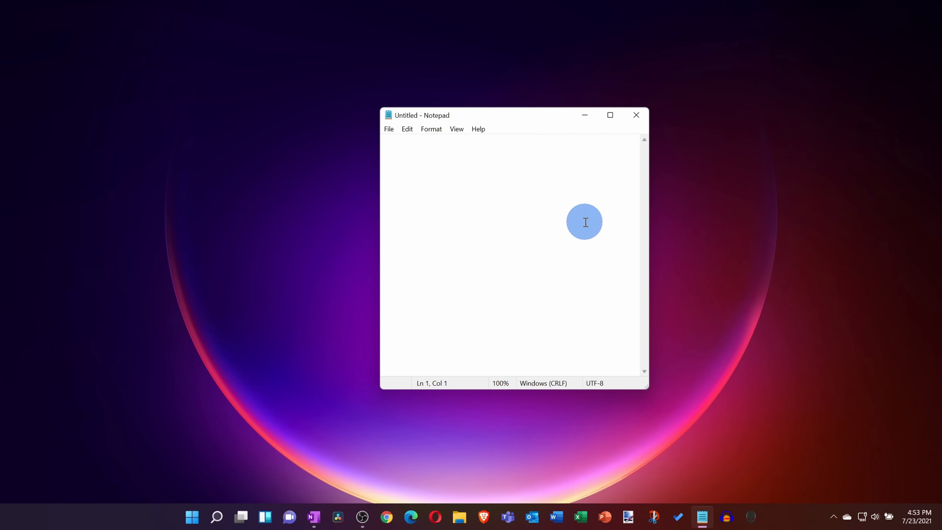
Start a Game Bar screen recording and type 'I am now recording my screen using an app that comes with Windows!' in Notepad.
{"action": "key", "text": "Win+g"}
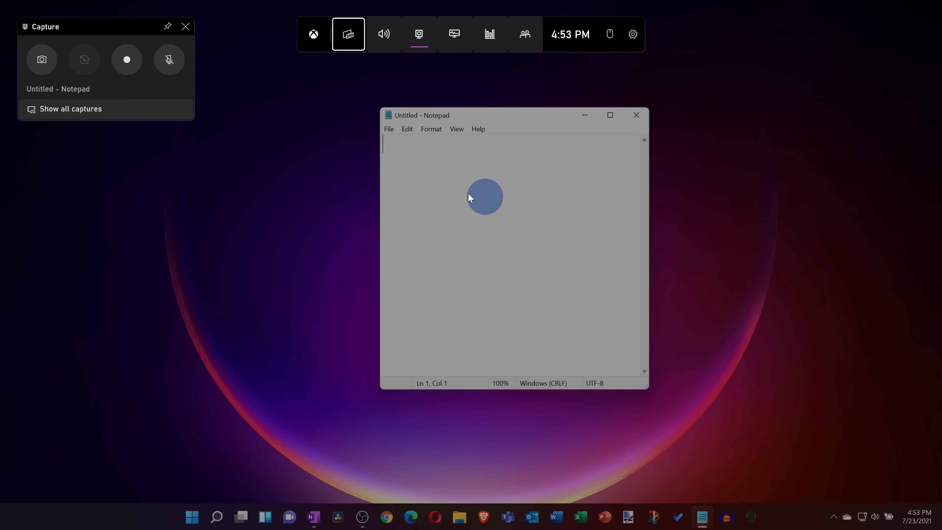
{"action": "mouse_move", "coordinate": [127, 59]}
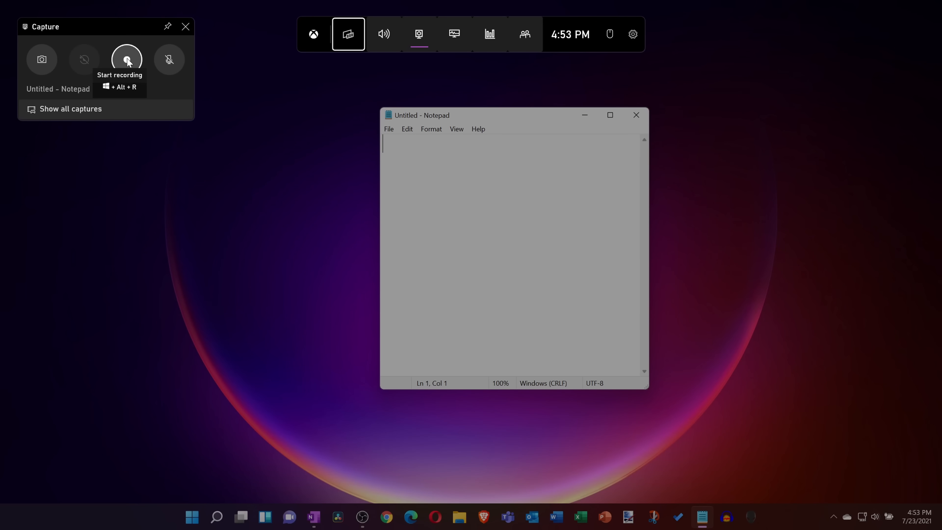
{"action": "left_click", "coordinate": [127, 59]}
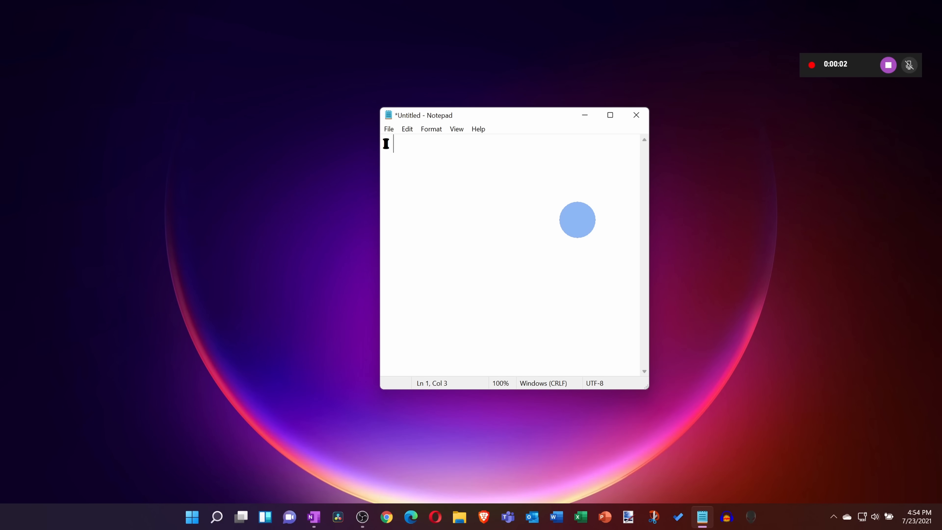
{"action": "type", "text": "I am now re"}
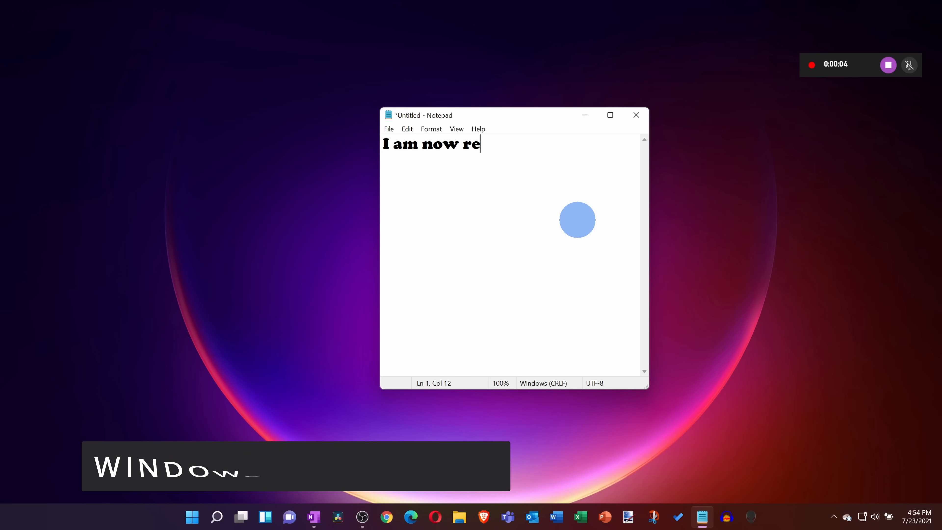
{"action": "type", "text": "cording my screen"}
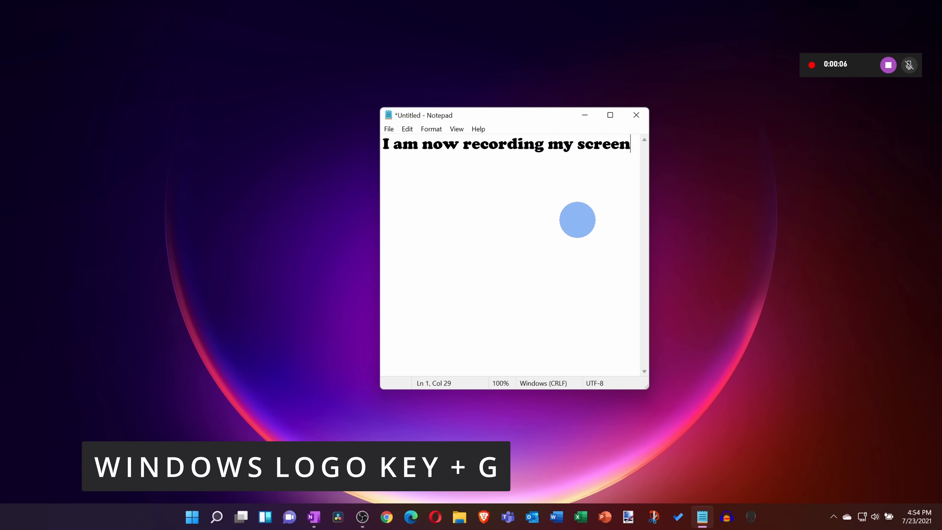
{"action": "type", "text": "using an app that co"}
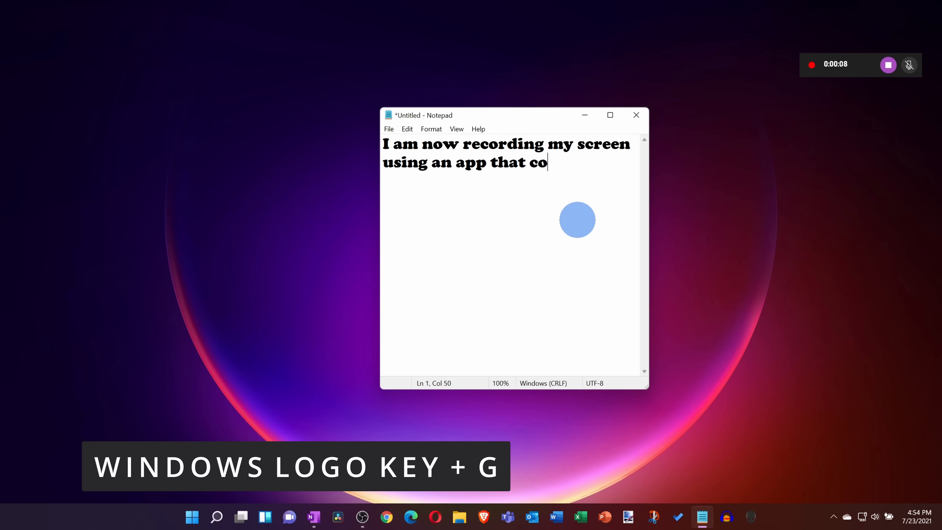
{"action": "type", "text": "mes with Windows!"}
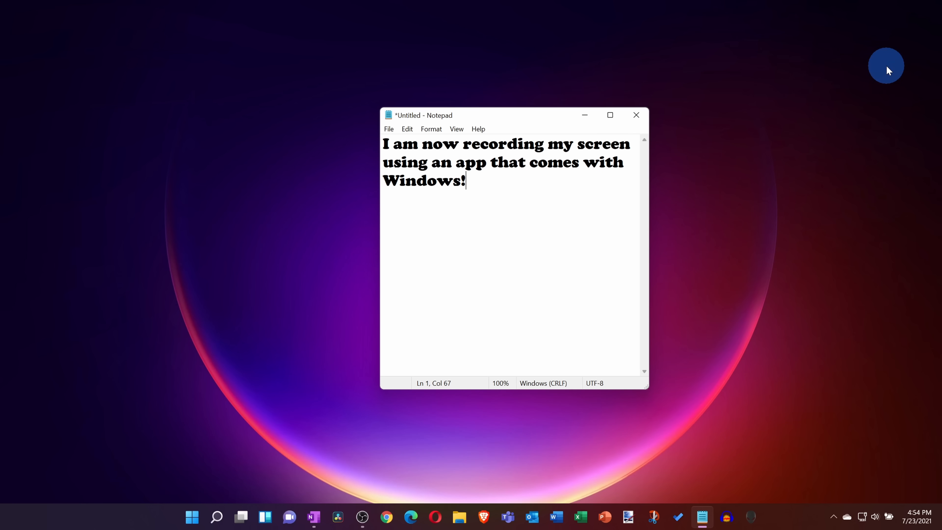
Stop the recording and play the new Notepad clip from the capture gallery.
{"action": "key", "text": "Win+g"}
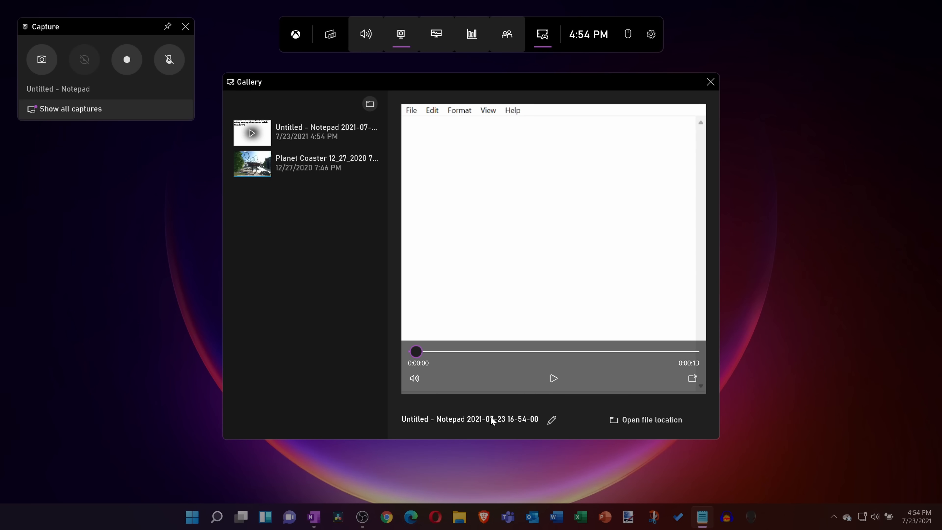
{"action": "left_click", "coordinate": [552, 378]}
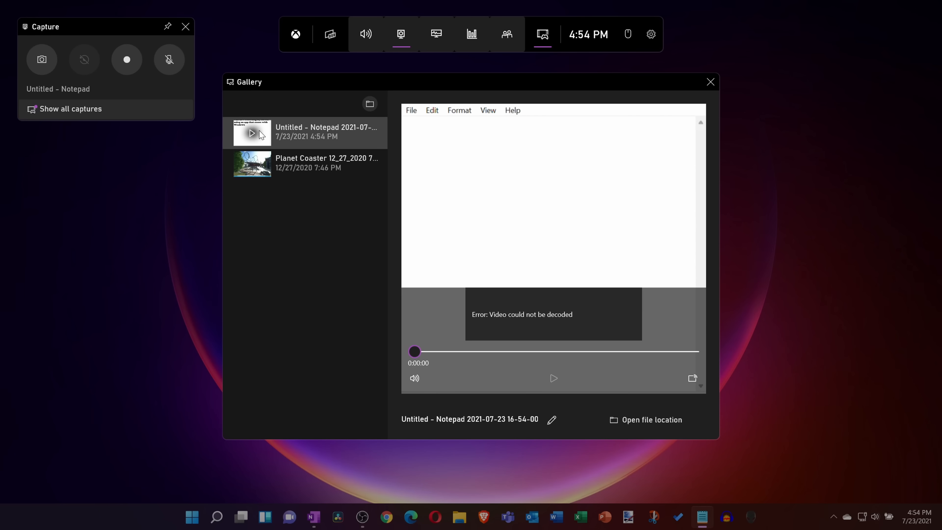
{"action": "left_click", "coordinate": [651, 419]}
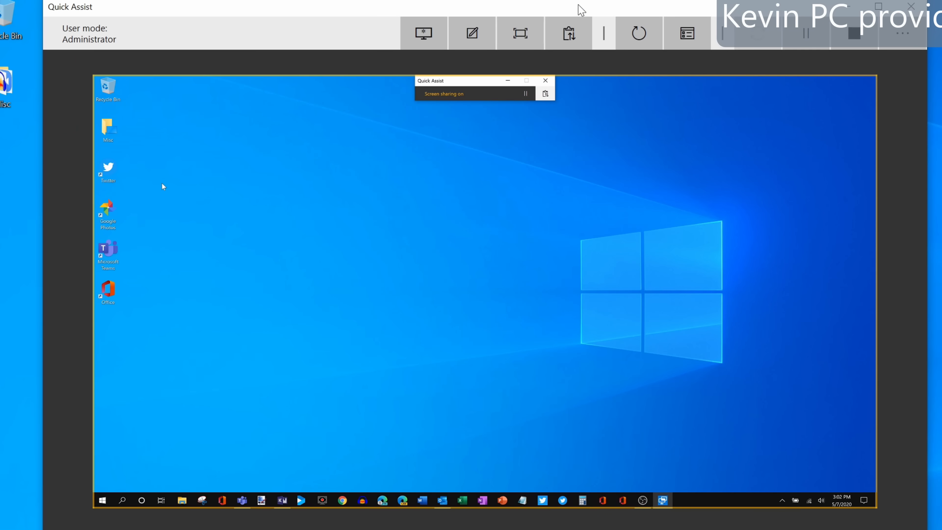
{"action": "mouse_move", "coordinate": [538, 280]}
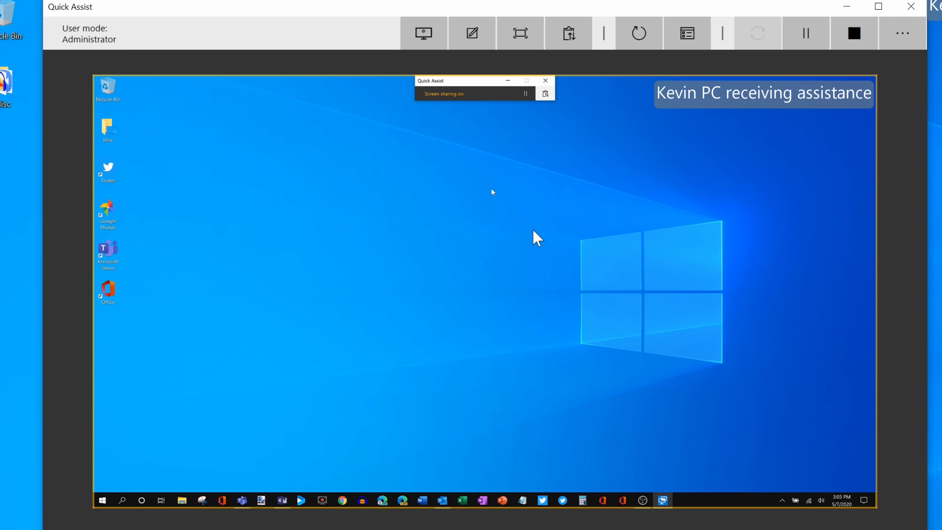
{"action": "mouse_move", "coordinate": [361, 500]}
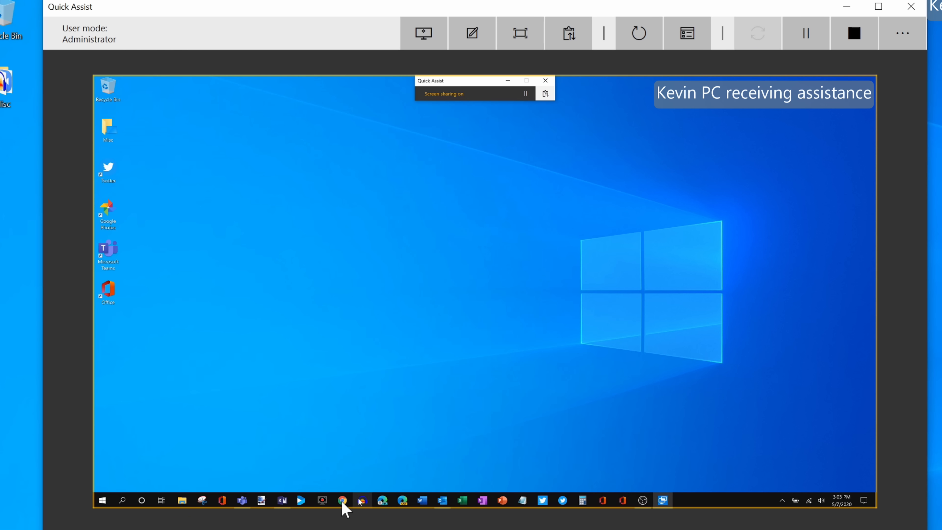